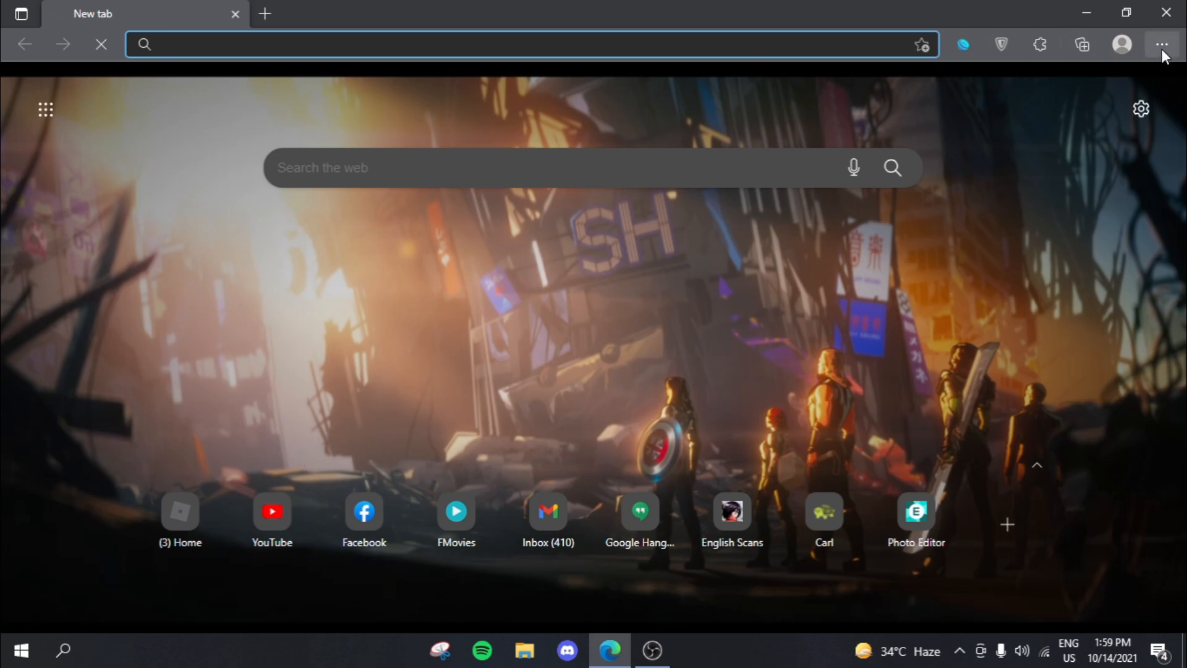
Step: Show Edge's saved favourites, including the rbxfpsunlocker GitHub releases bookmark
{"action": "left_click", "coordinate": [1164, 44]}
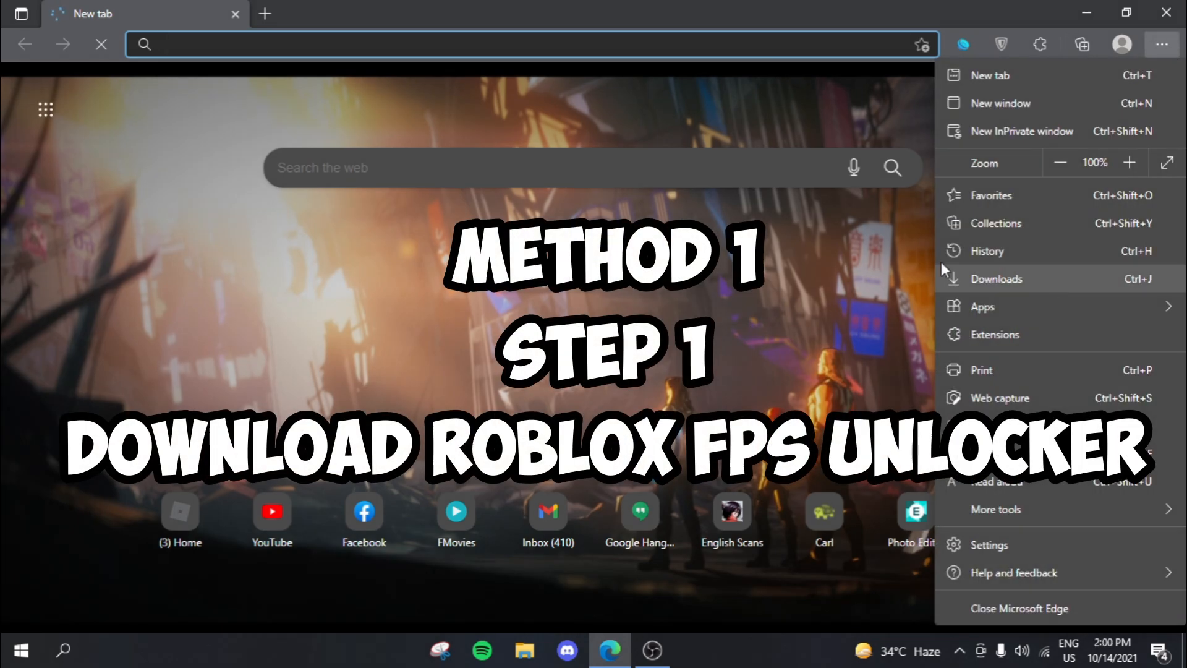
{"action": "mouse_move", "coordinate": [1014, 350]}
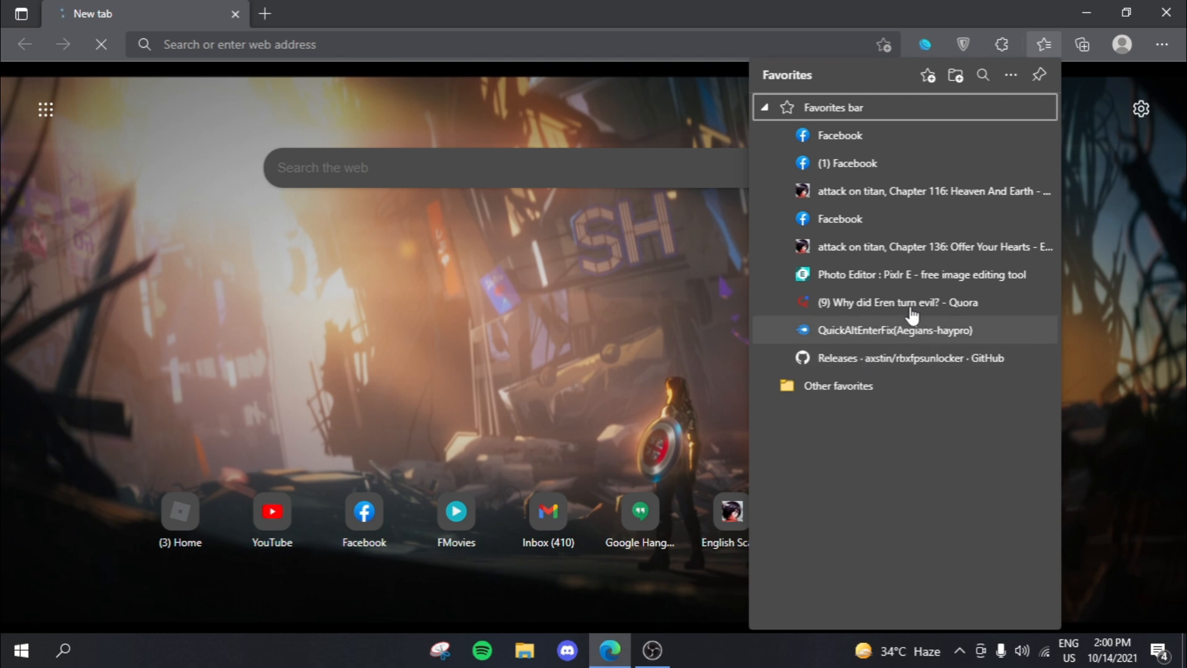
{"action": "mouse_move", "coordinate": [909, 367]}
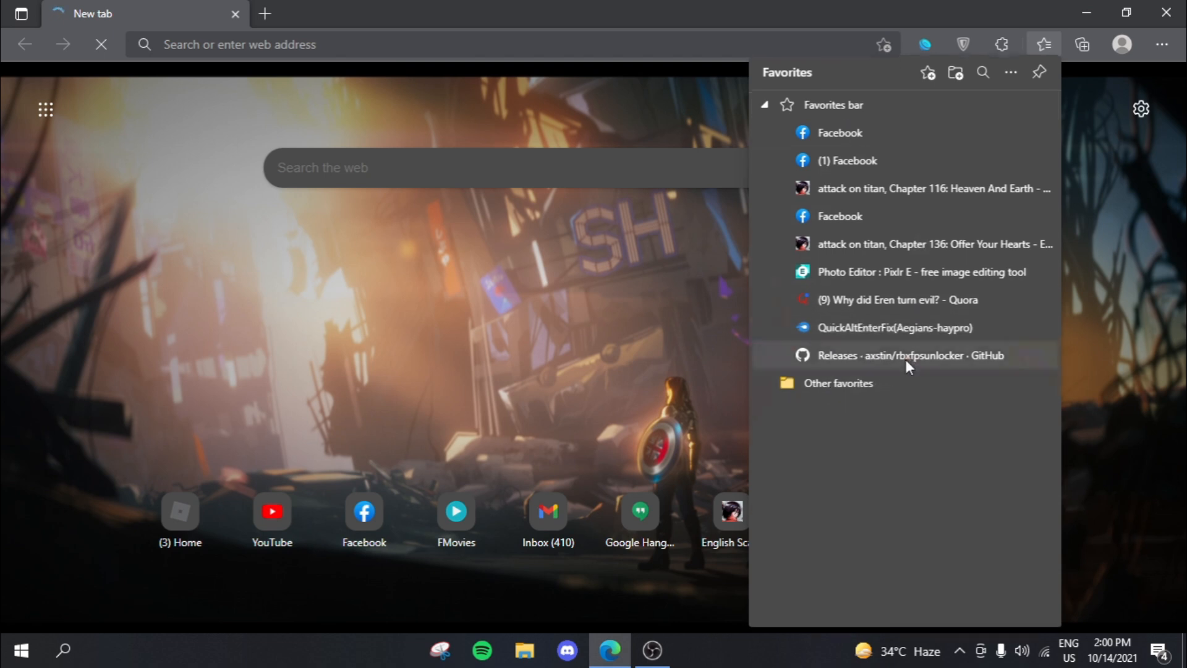
Step: Load the axstin/rbxfpsunlocker GitHub releases page with v4.4.0 listed
{"action": "left_click", "coordinate": [893, 355]}
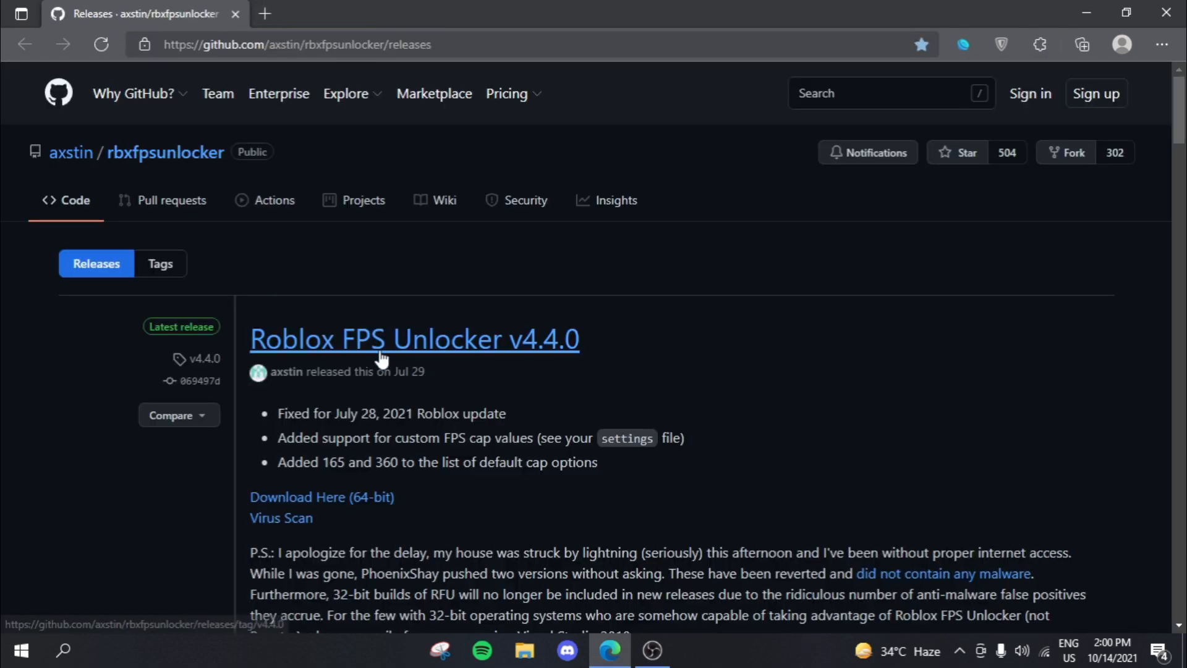
{"action": "mouse_move", "coordinate": [270, 362]}
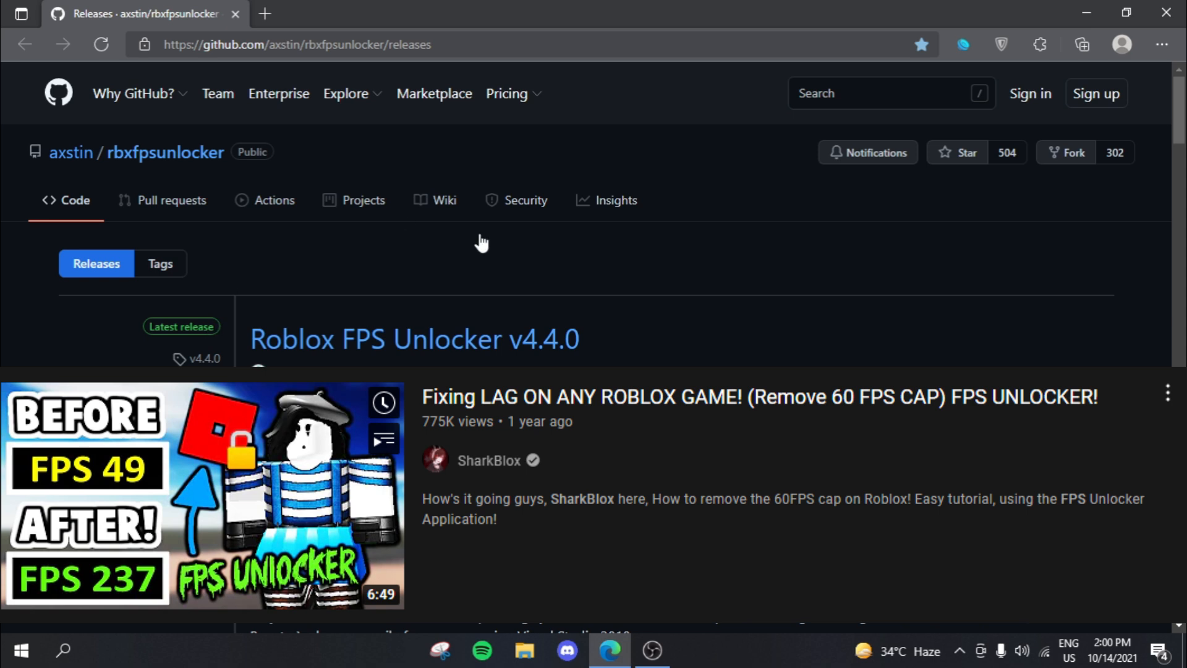
{"action": "mouse_move", "coordinate": [532, 301]}
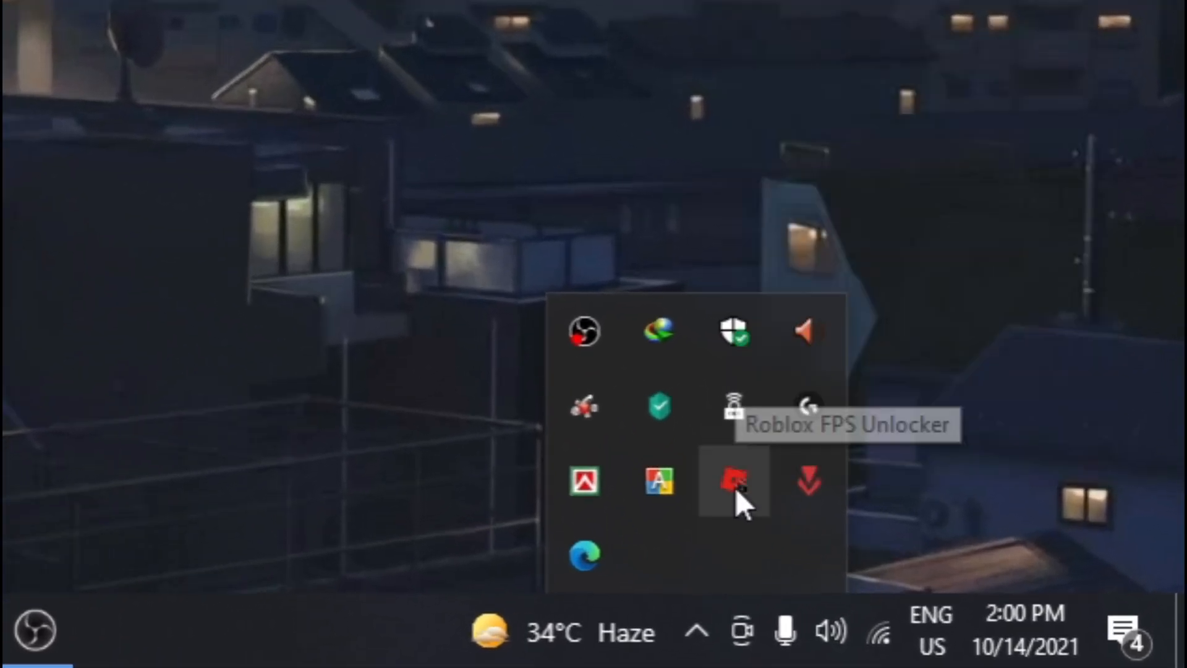
Step: View the FPS Unlocker's FPS Cap choices (None, 30 up to 360) from its tray menu
{"action": "right_click", "coordinate": [734, 483]}
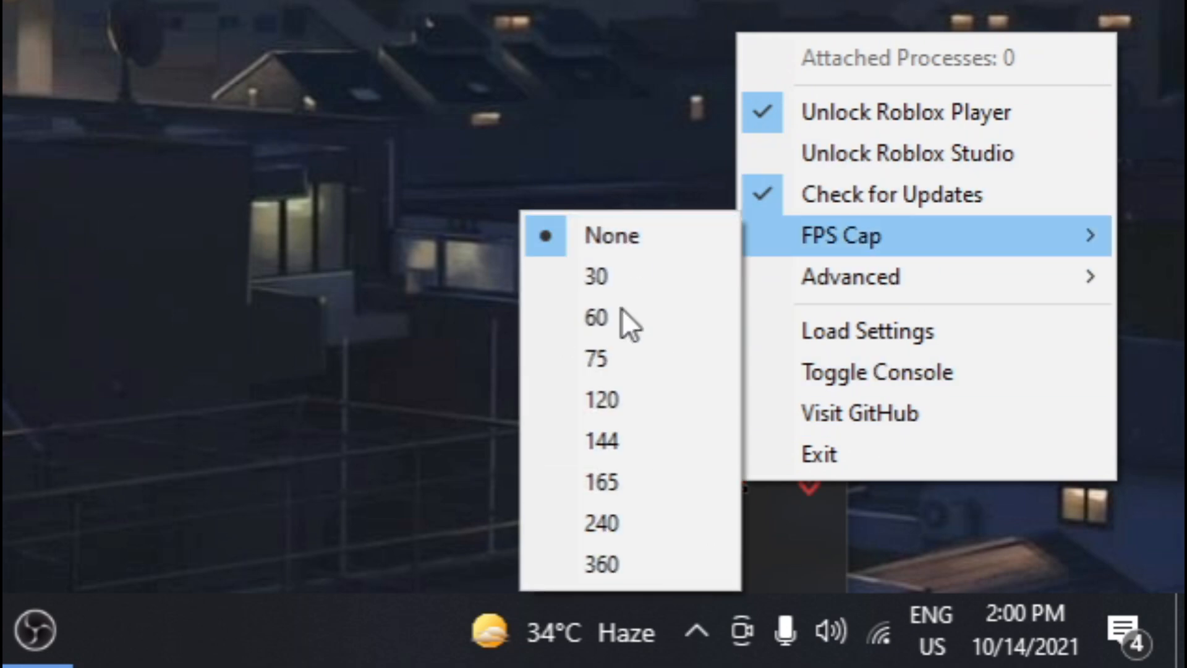
{"action": "left_click", "coordinate": [696, 631]}
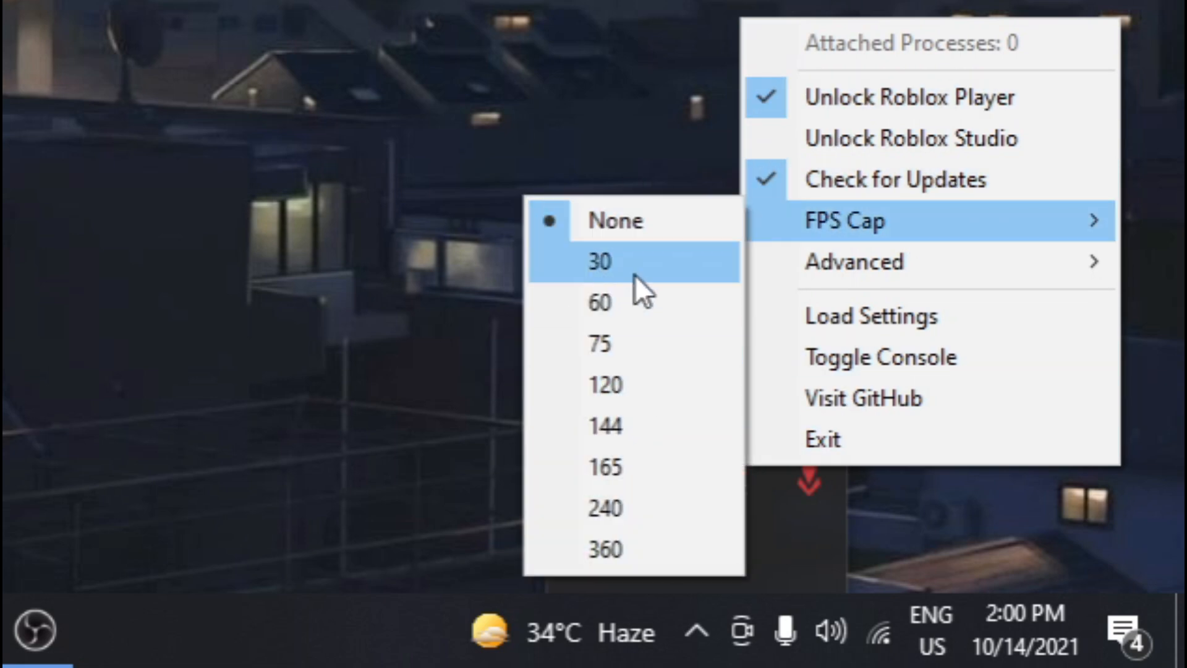
{"action": "mouse_move", "coordinate": [712, 284]}
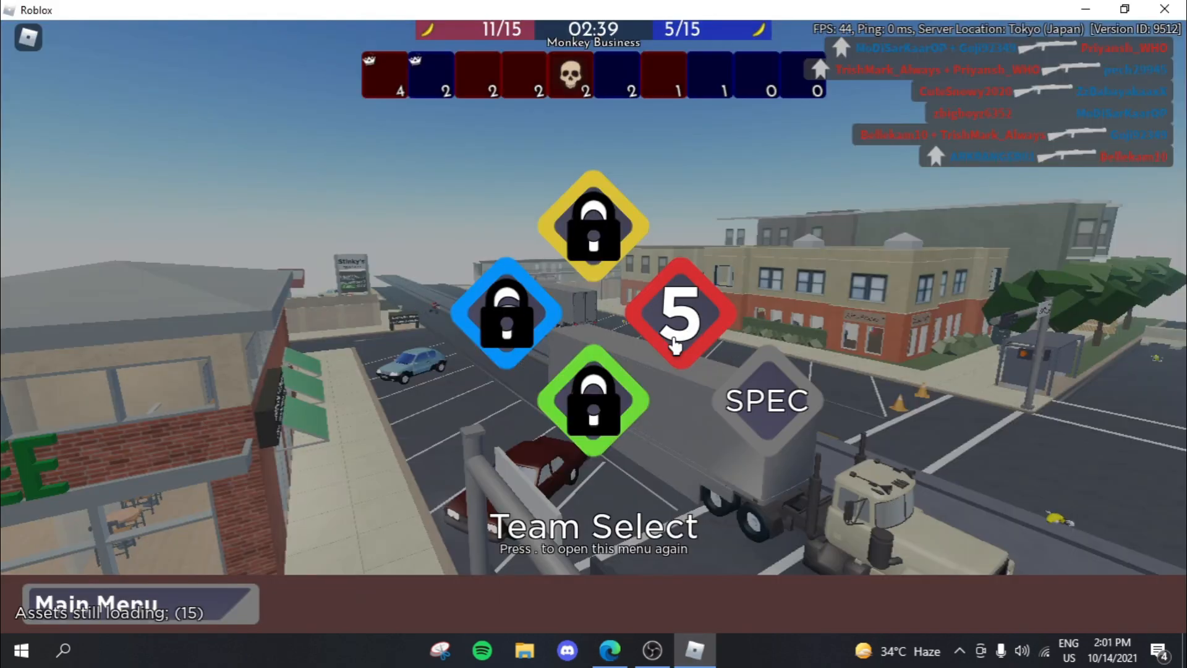
Step: Join the red team, then cap Roblox's frame rate at 30 FPS
{"action": "left_click", "coordinate": [681, 314]}
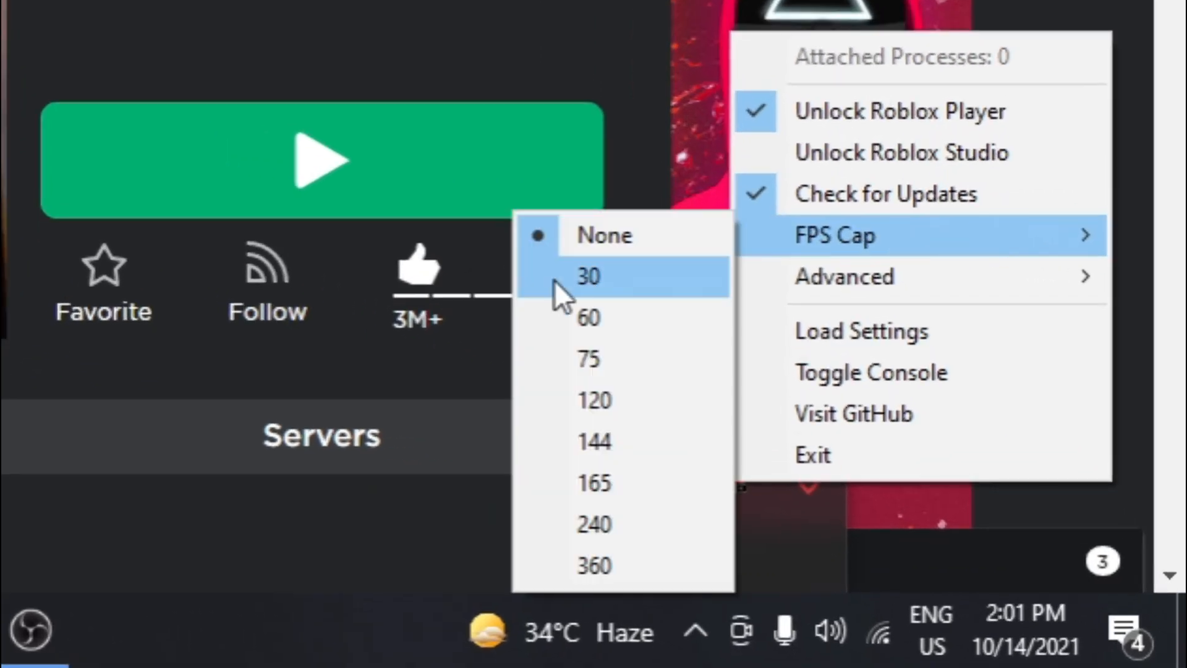
{"action": "left_click", "coordinate": [588, 276]}
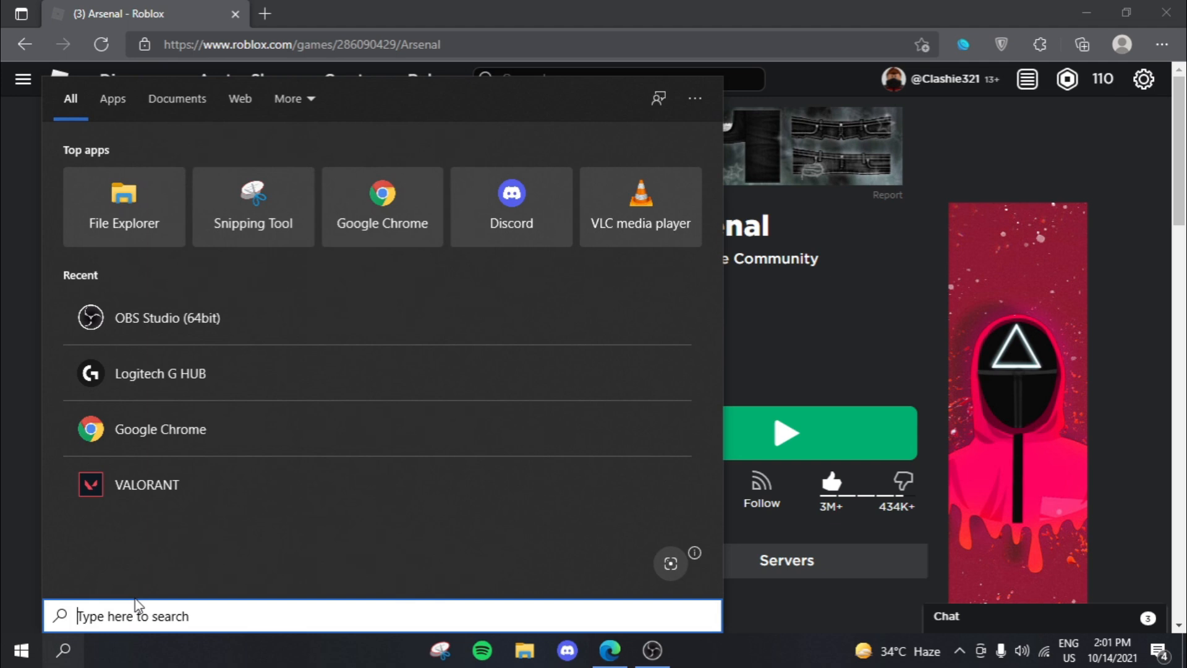
Step: Search Windows for 'g hub' and launch Logitech G HUB
{"action": "type", "text": "g hub"}
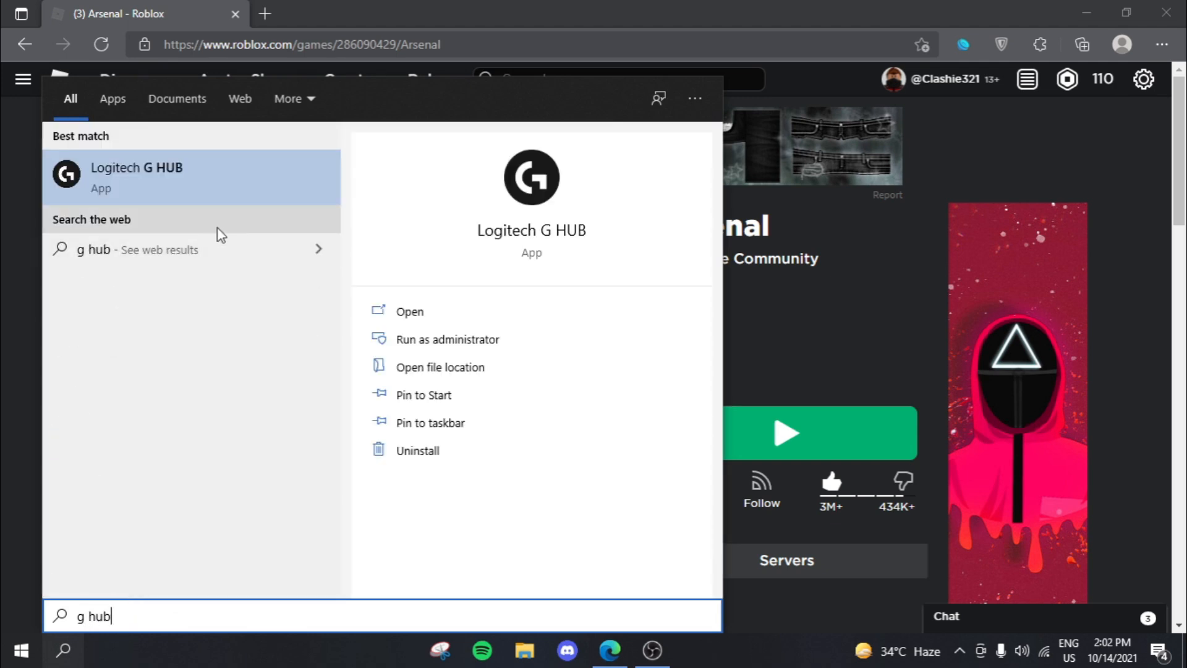
{"action": "left_click", "coordinate": [409, 312]}
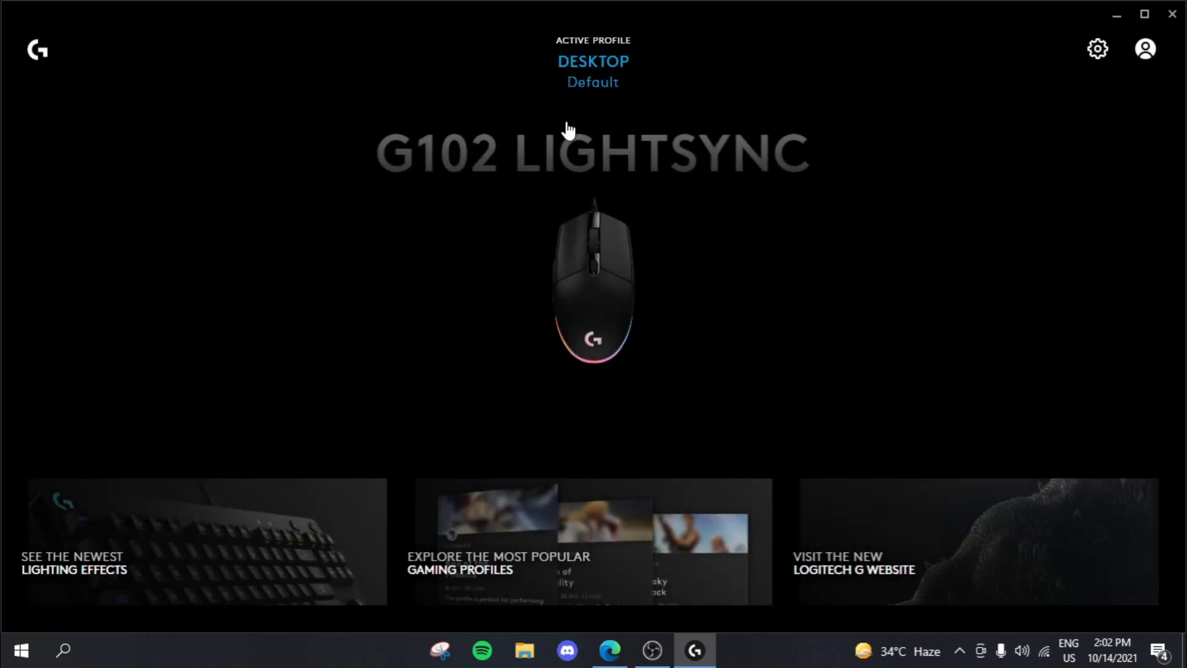
{"action": "mouse_move", "coordinate": [639, 157]}
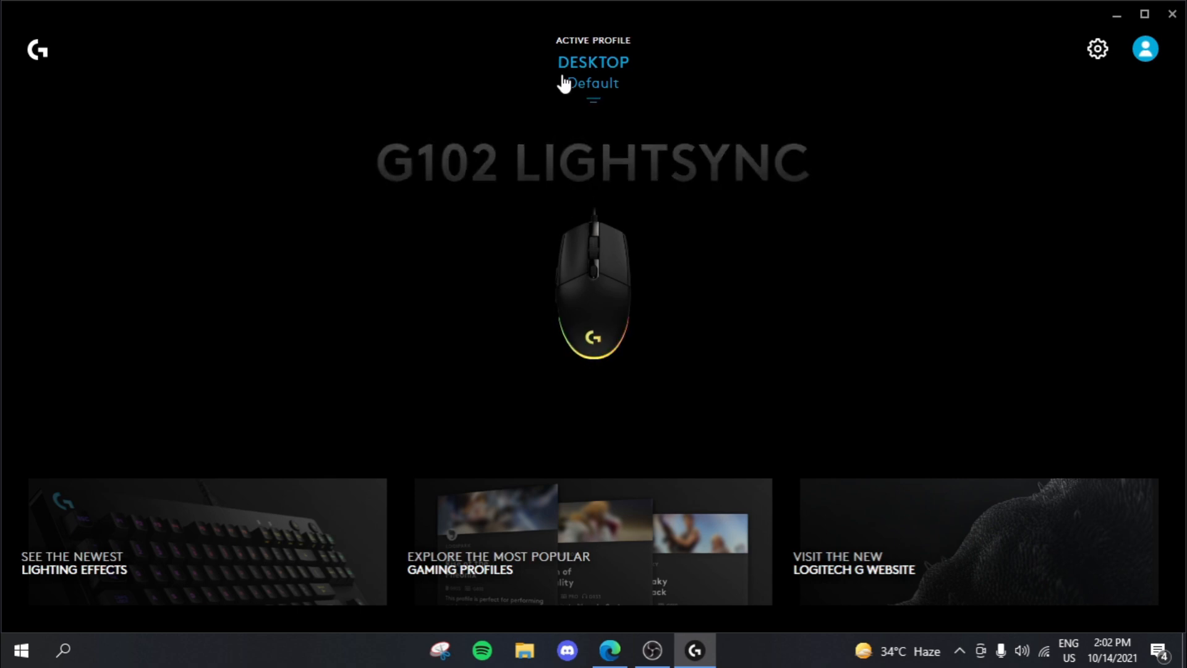
{"action": "mouse_move", "coordinate": [827, 244]}
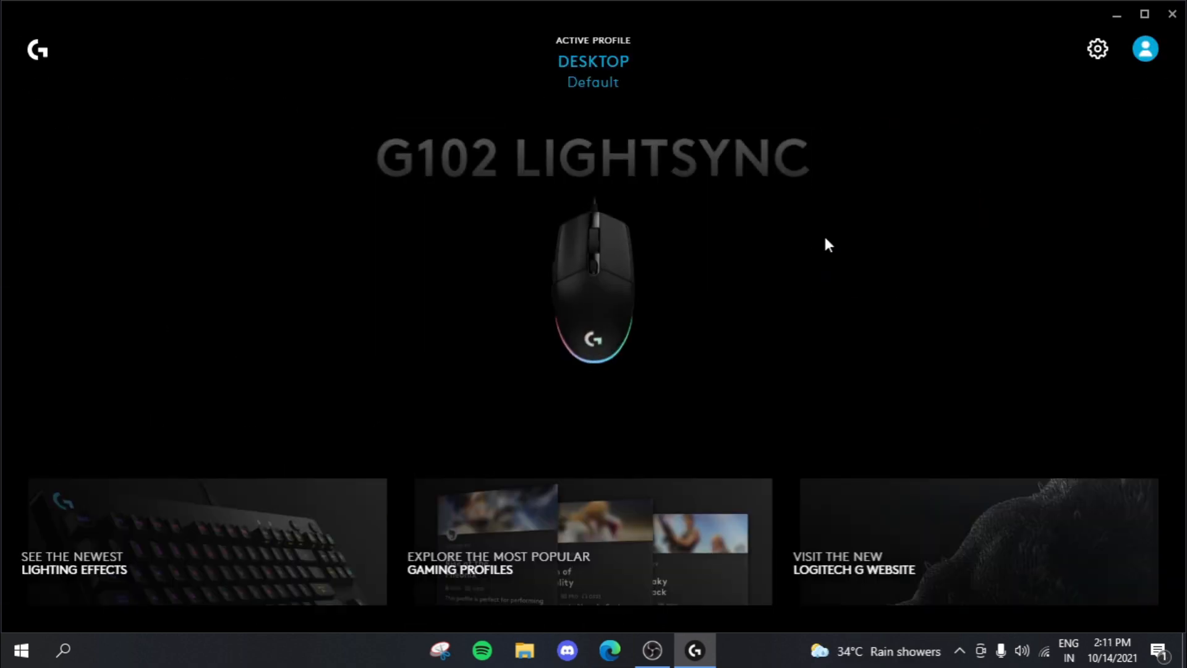
{"action": "mouse_move", "coordinate": [805, 479]}
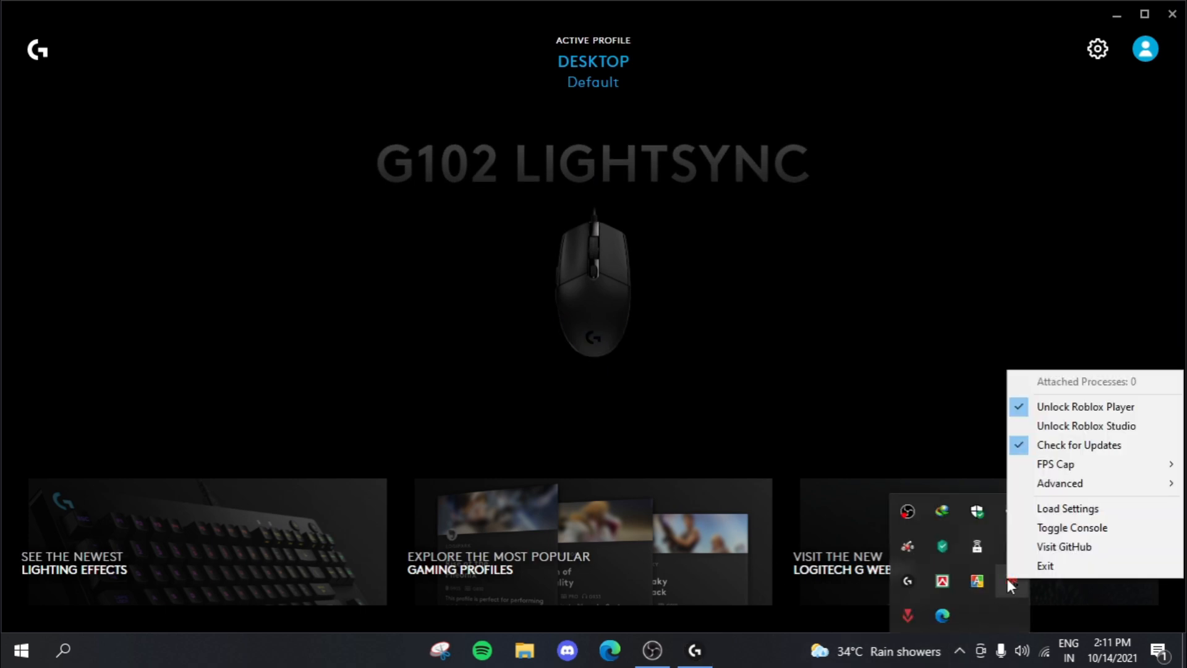
{"action": "left_click", "coordinate": [1055, 464]}
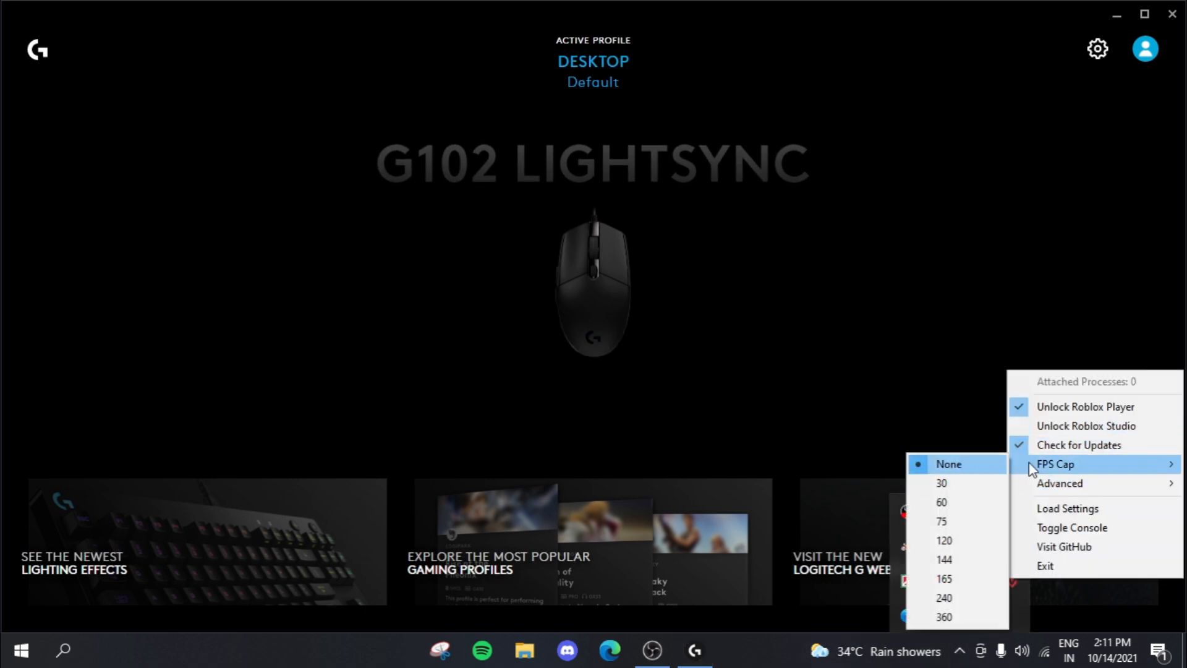
{"action": "left_click", "coordinate": [542, 416]}
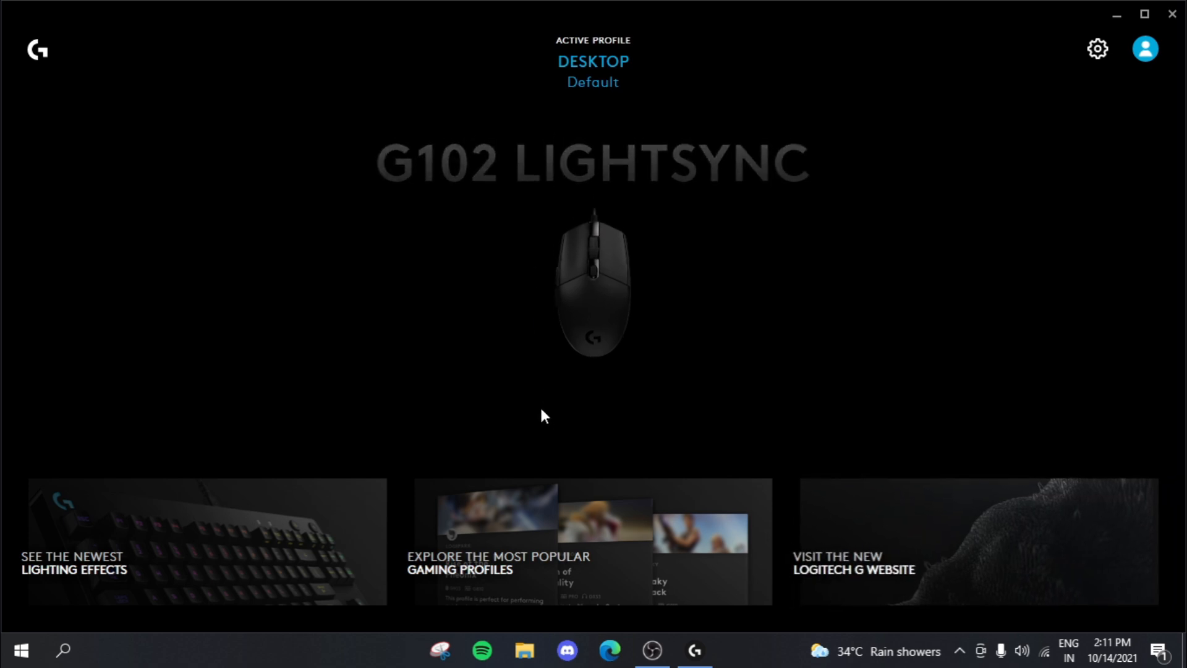
{"action": "mouse_move", "coordinate": [592, 231]}
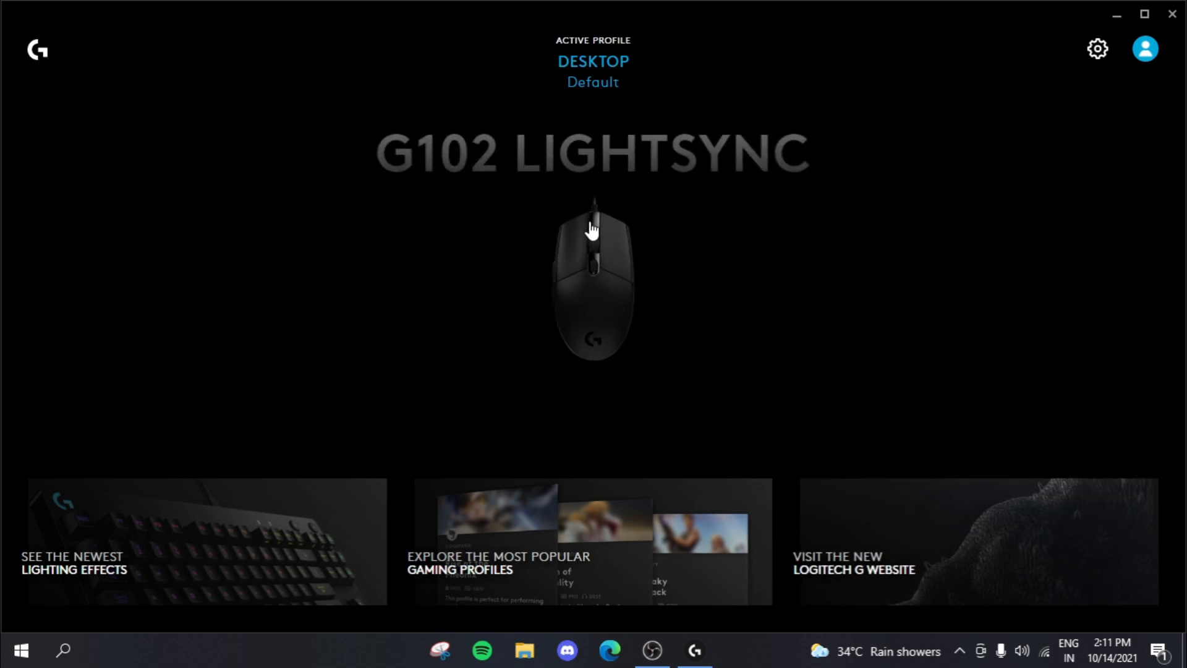
{"action": "mouse_move", "coordinate": [570, 254]}
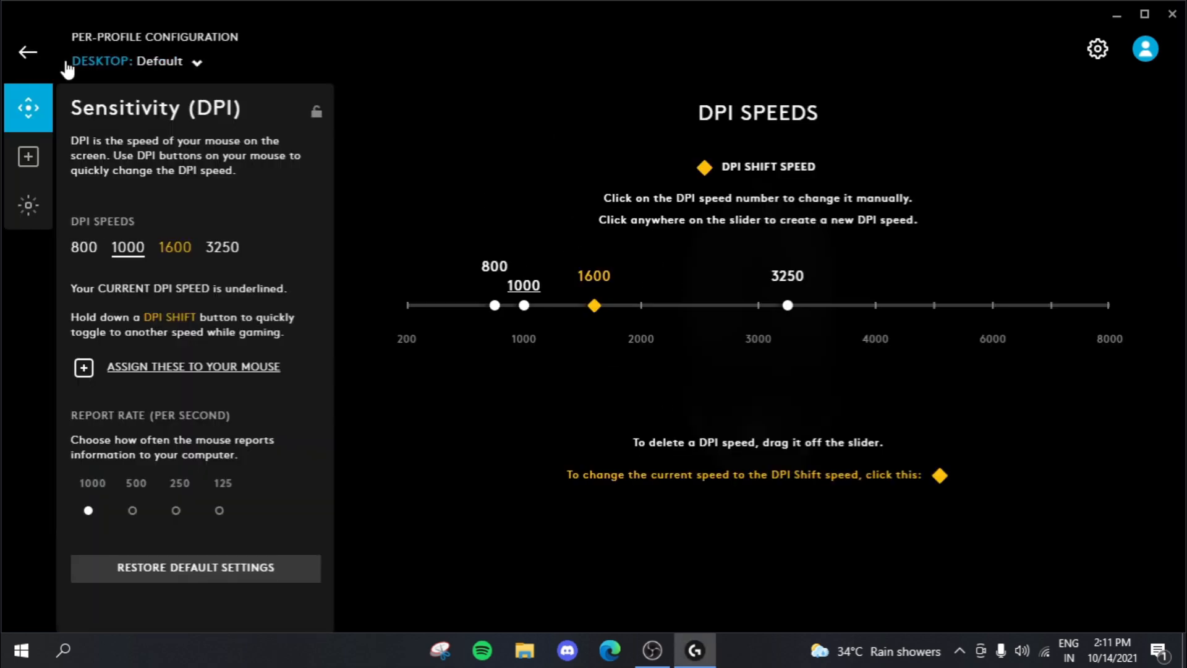
{"action": "left_click", "coordinate": [28, 52]}
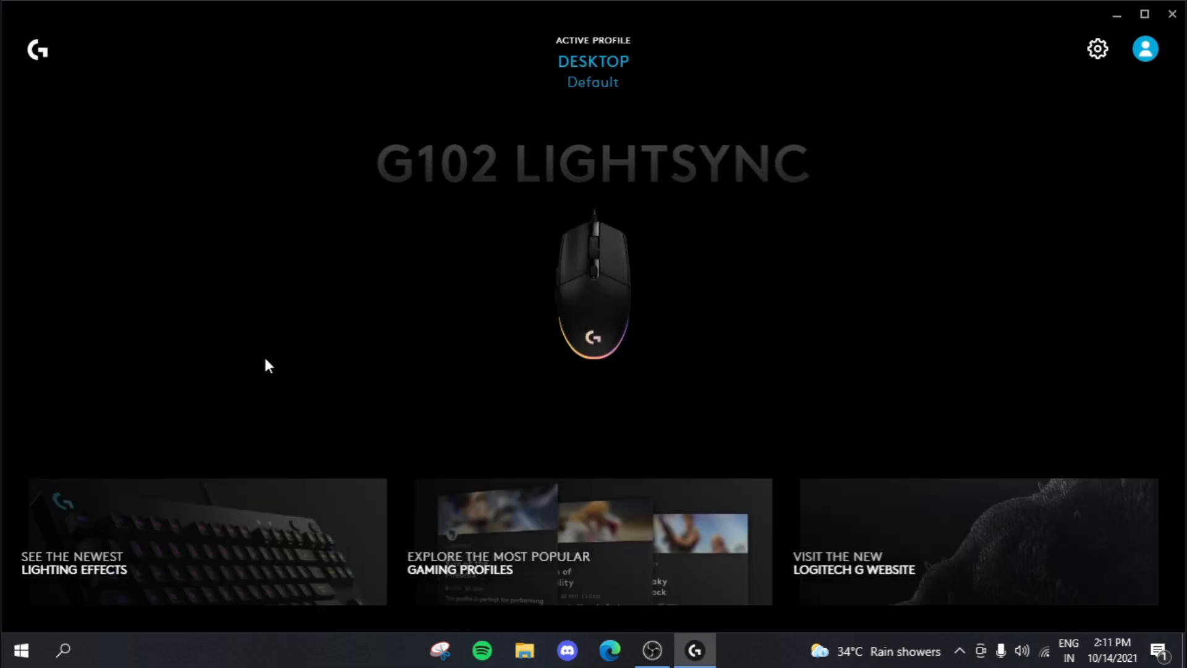
{"action": "mouse_move", "coordinate": [610, 234]}
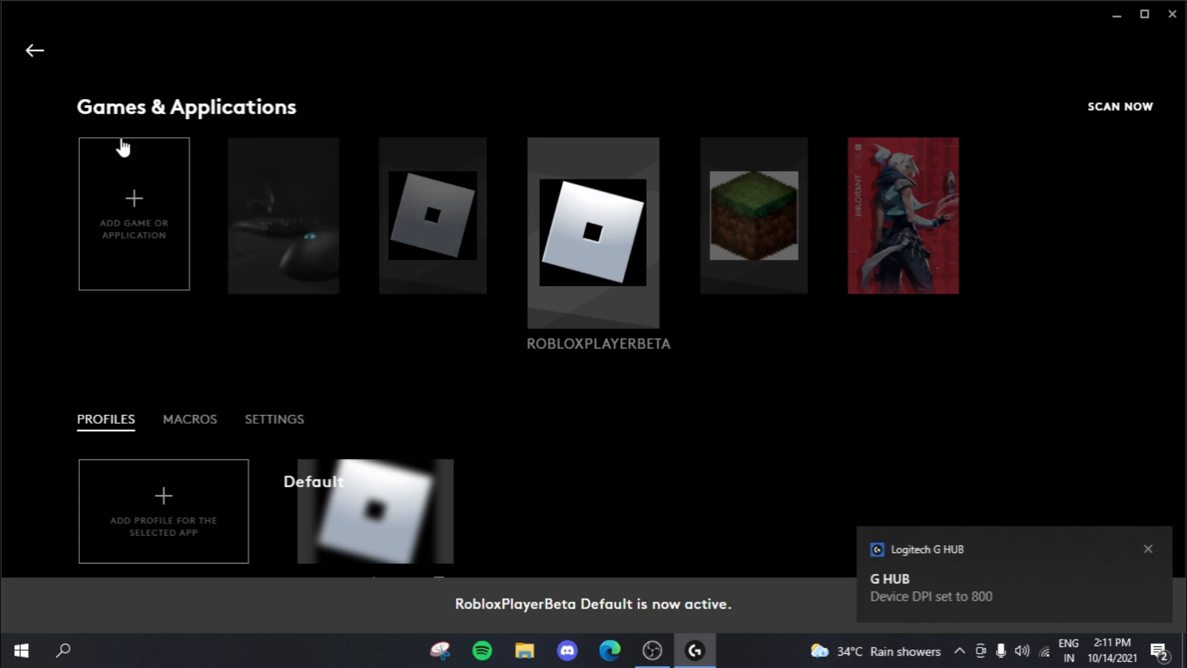
Step: Set the Roblox profile's mouse report rate to 125 per second in Sensitivity (DPI)
{"action": "left_click", "coordinate": [35, 49]}
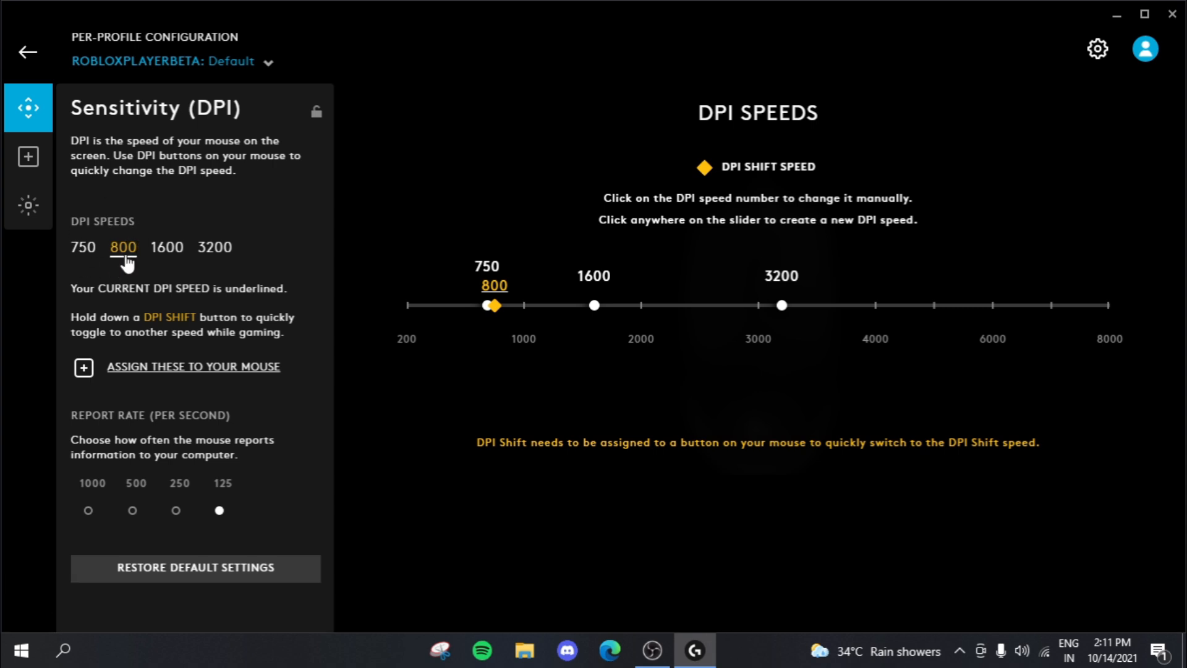
{"action": "mouse_move", "coordinate": [254, 477]}
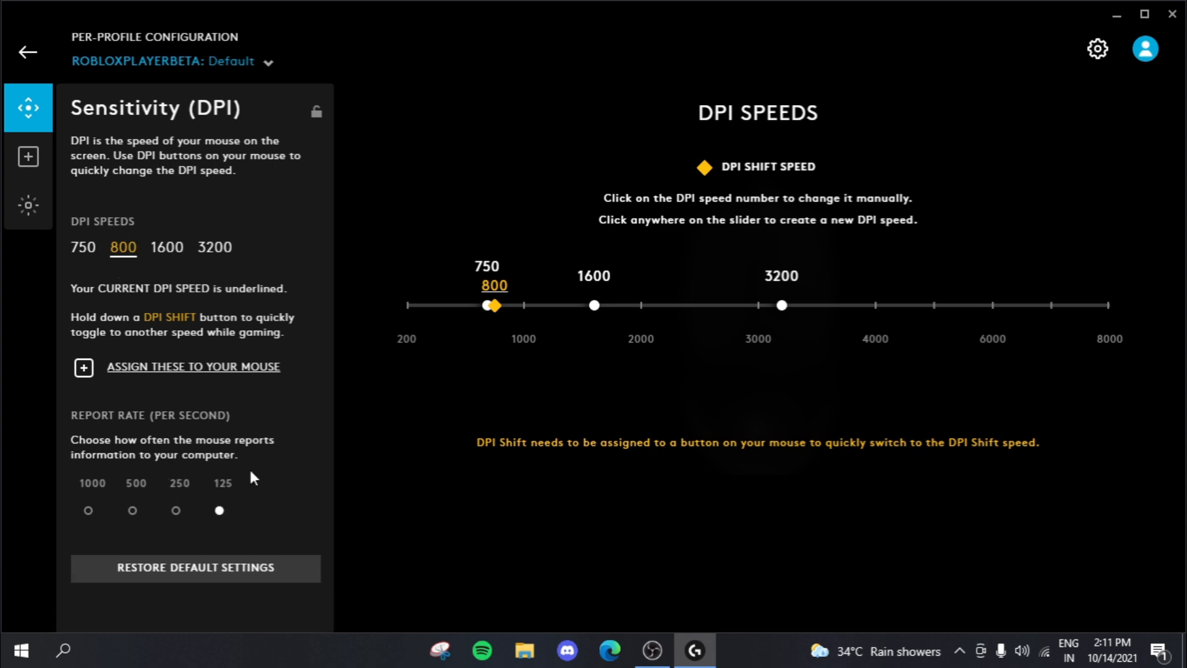
{"action": "mouse_move", "coordinate": [149, 491]}
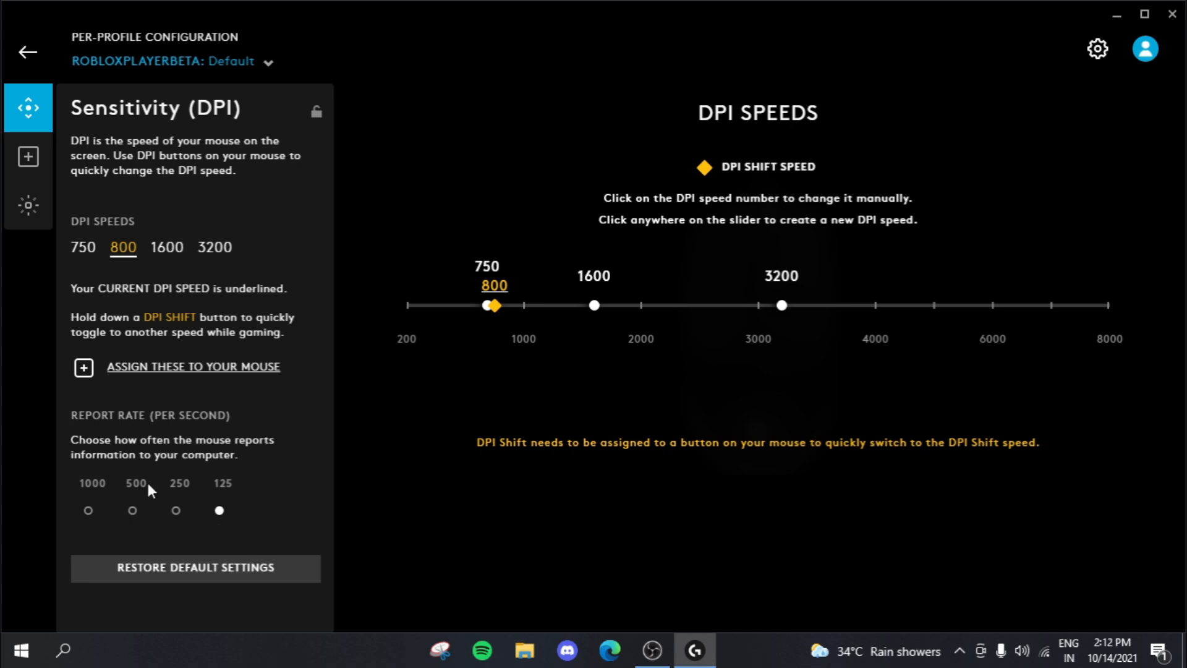
{"action": "left_click", "coordinate": [88, 509]}
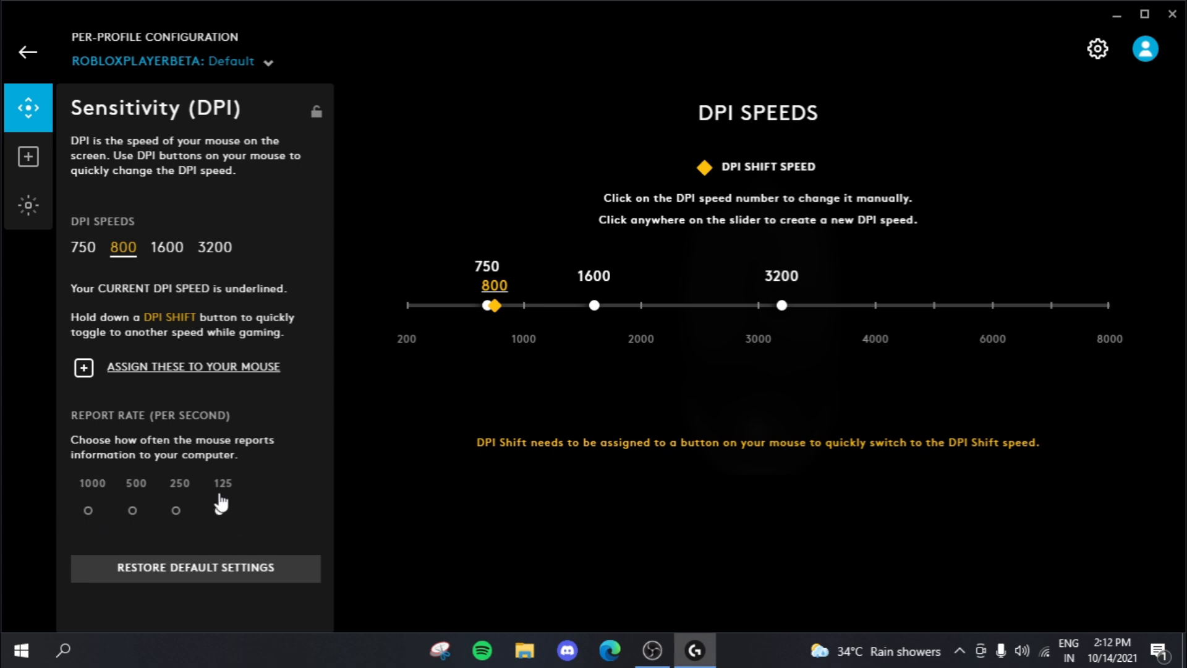
{"action": "left_click", "coordinate": [220, 510]}
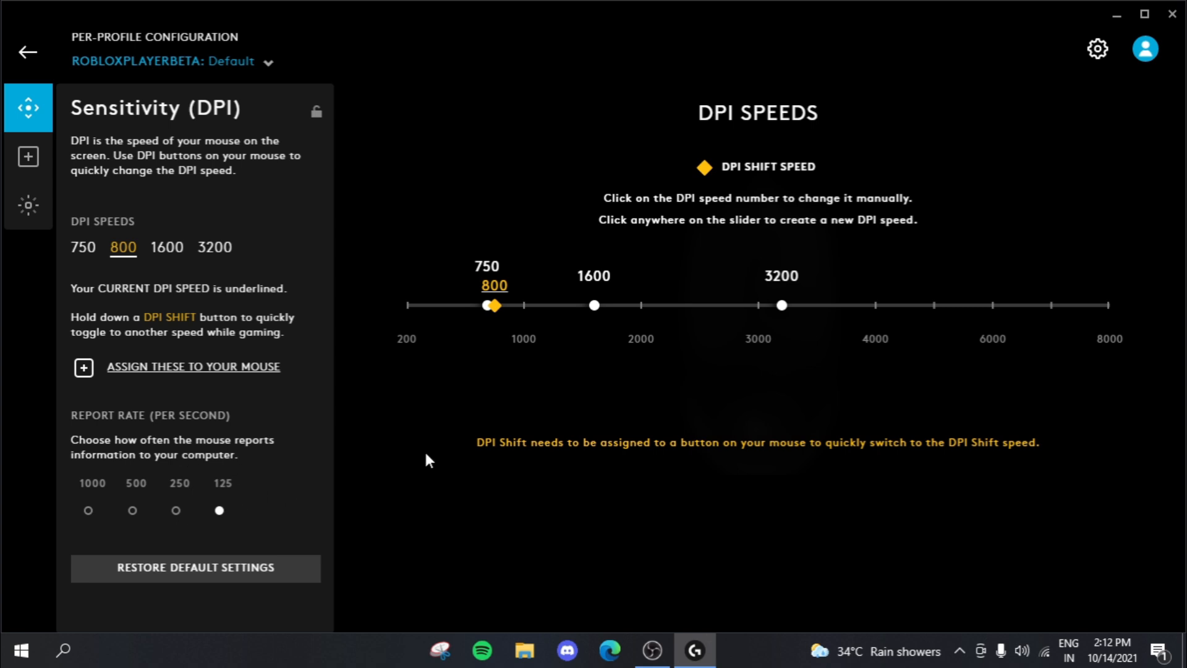
{"action": "mouse_move", "coordinate": [399, 440]}
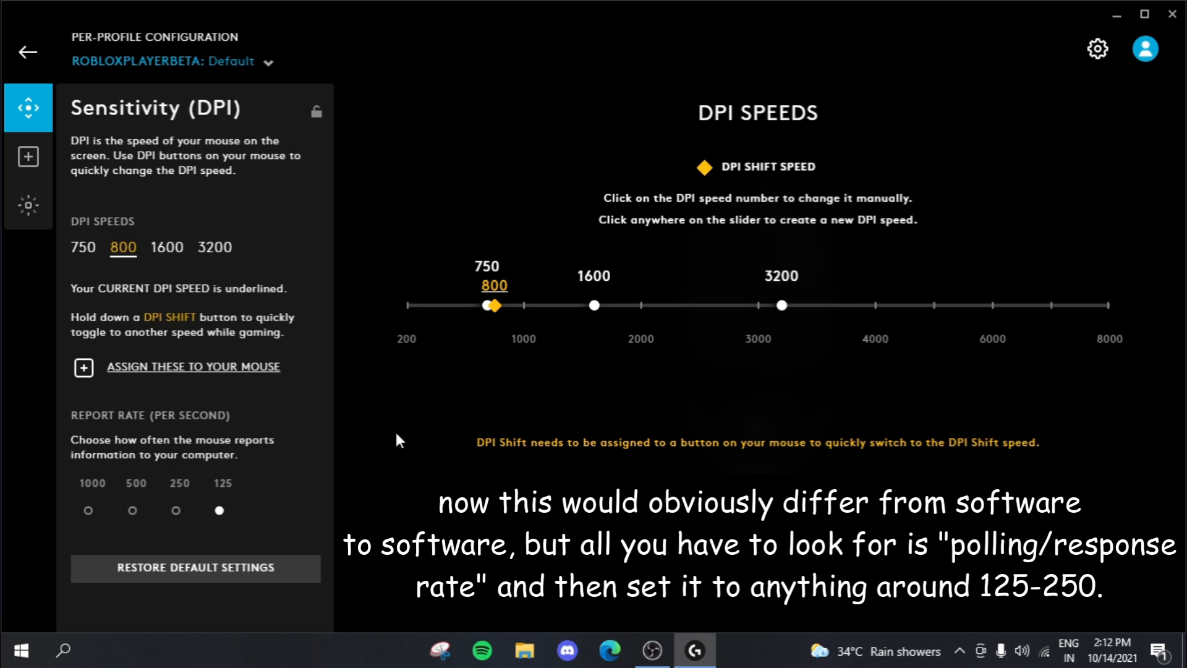
{"action": "mouse_move", "coordinate": [423, 382]}
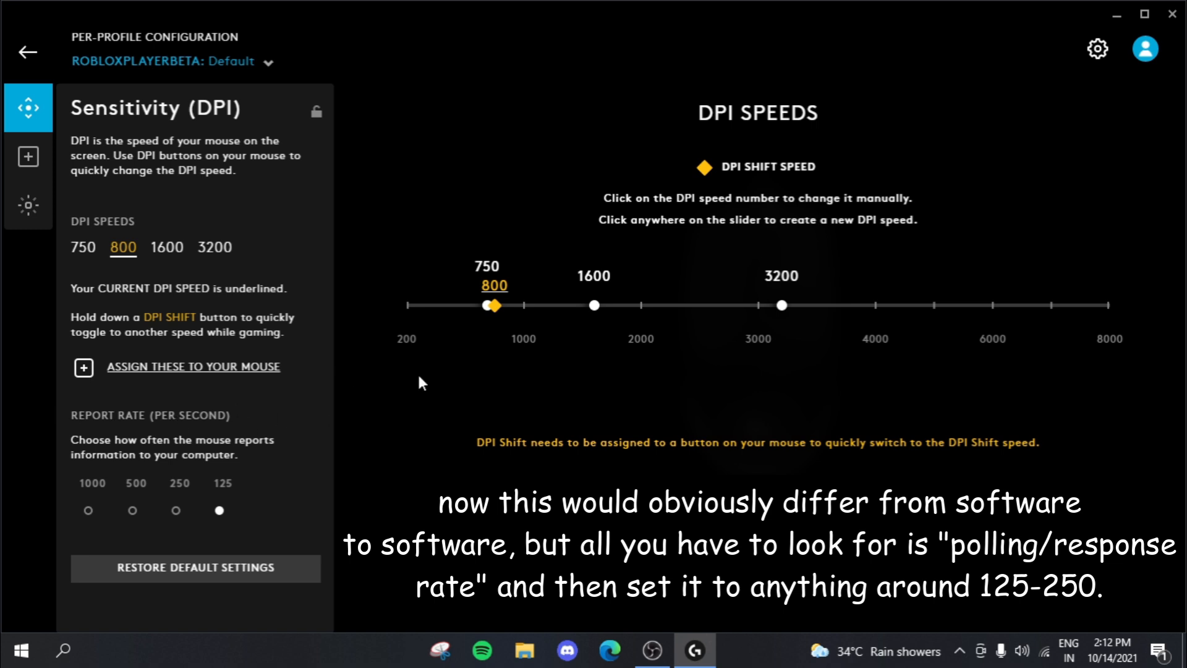
{"action": "mouse_move", "coordinate": [212, 442]}
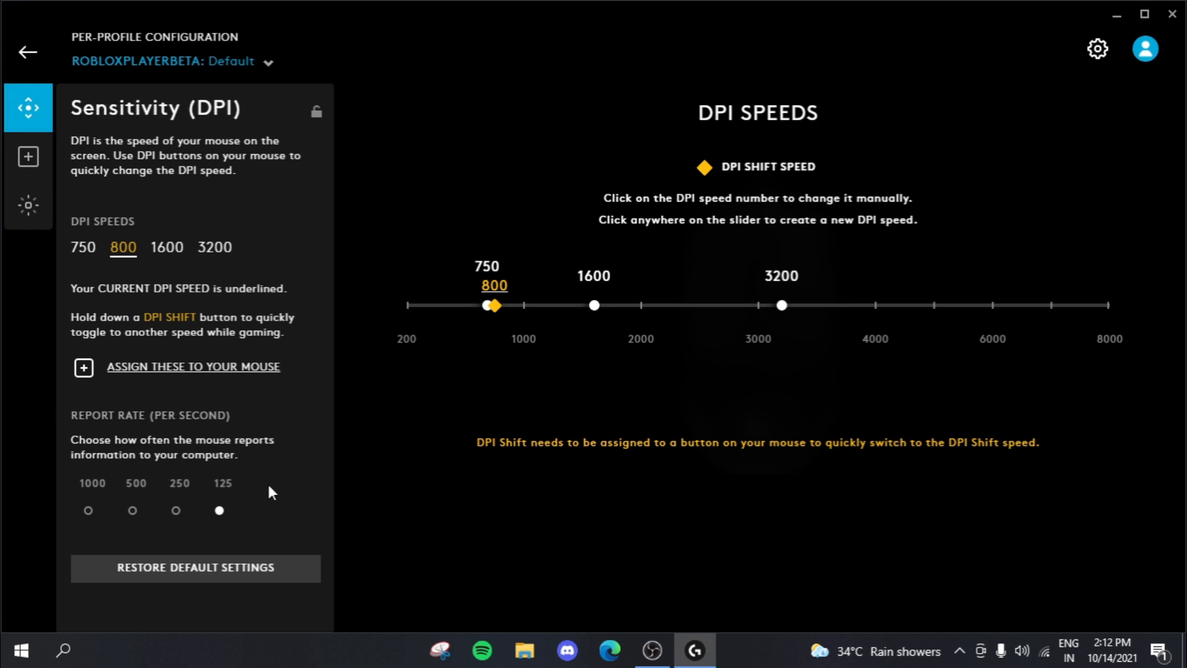
{"action": "mouse_move", "coordinate": [236, 538]}
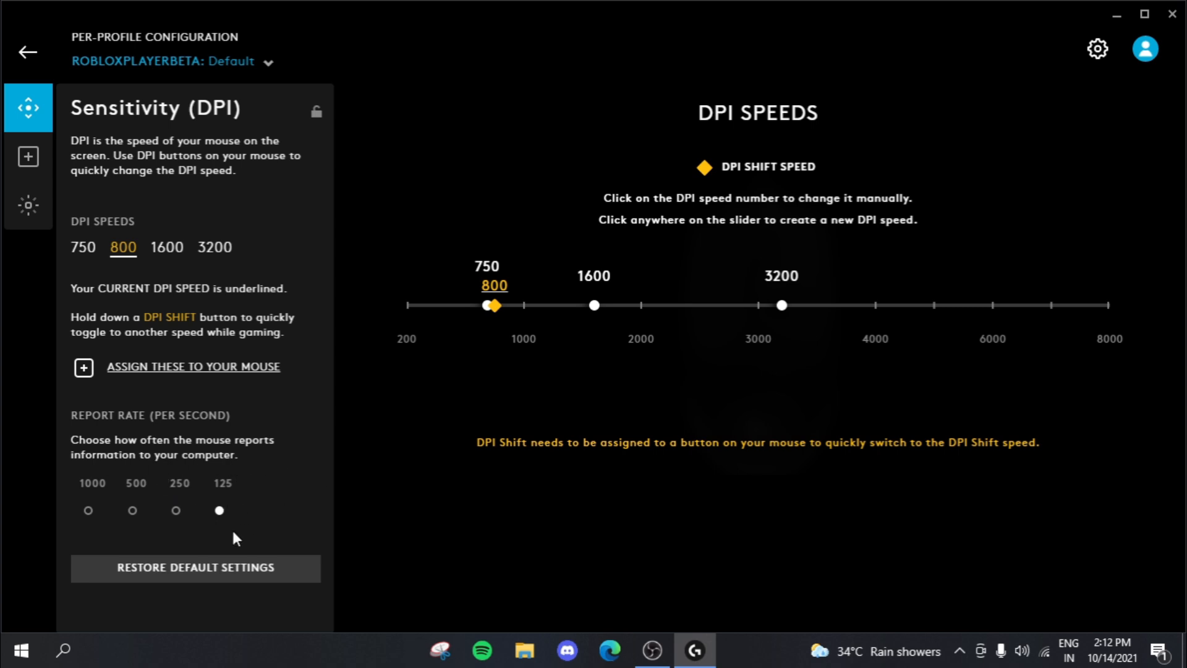
{"action": "left_click", "coordinate": [28, 52]}
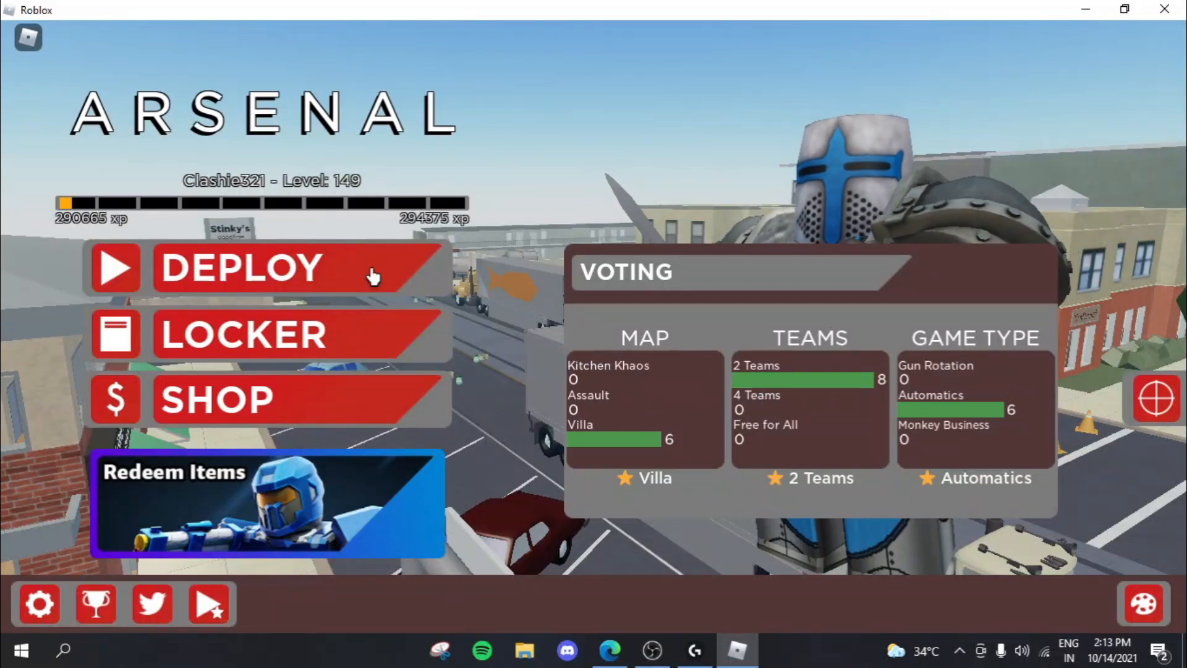
Step: Deploy into an Arsenal match, pick a team and play to test input delay
{"action": "left_click", "coordinate": [240, 269]}
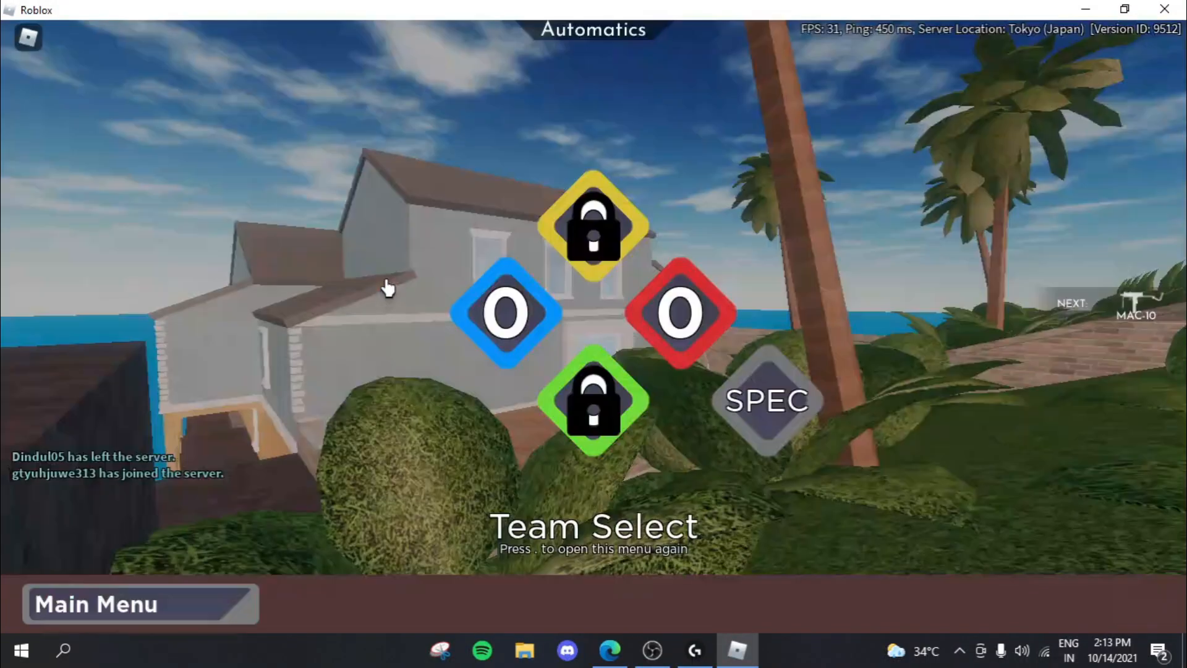
{"action": "left_click", "coordinate": [679, 312]}
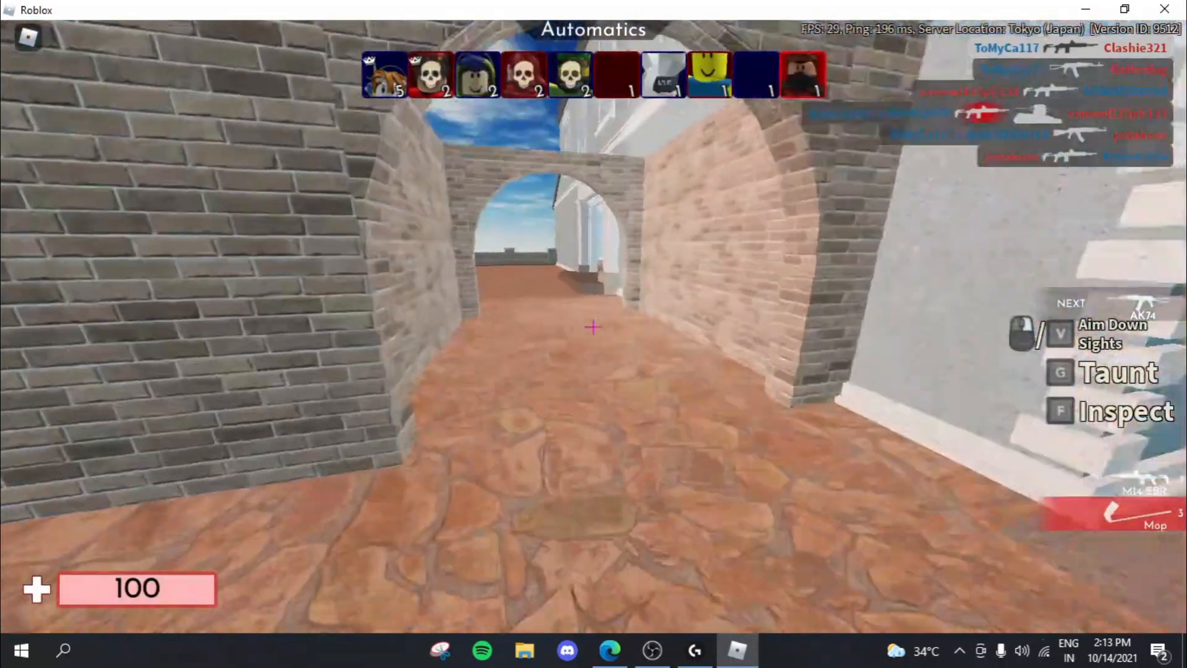
{"action": "key", "text": "Escape"}
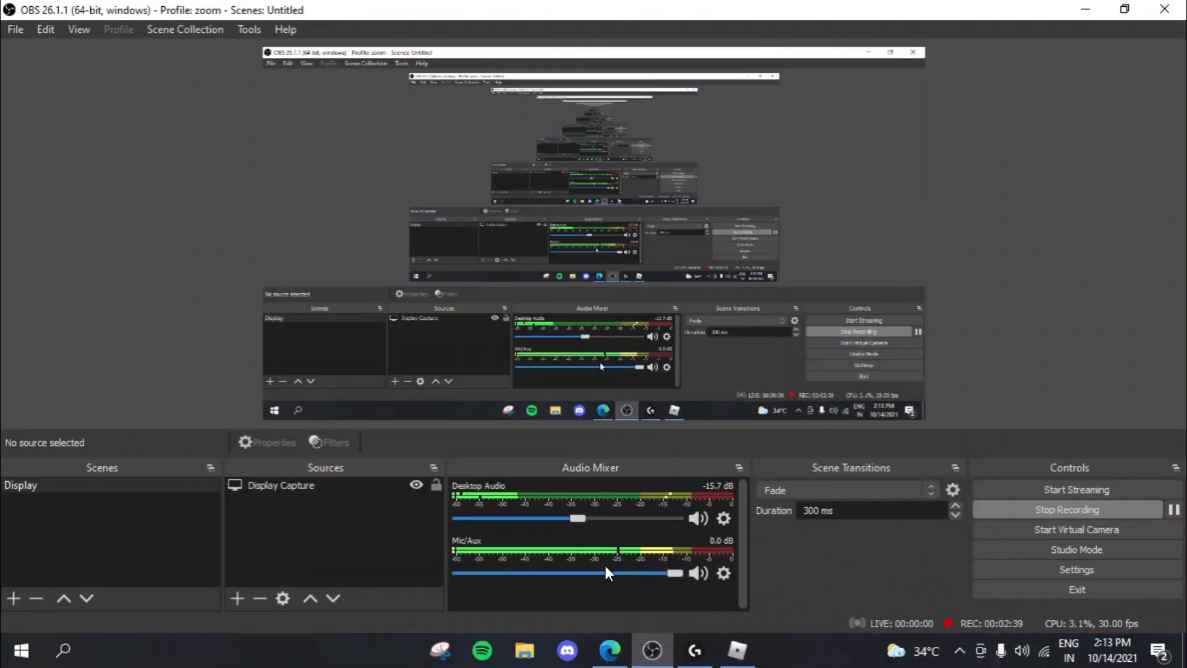
Step: Return to Roblox, leave the Arsenal game and close Roblox
{"action": "left_click", "coordinate": [736, 649]}
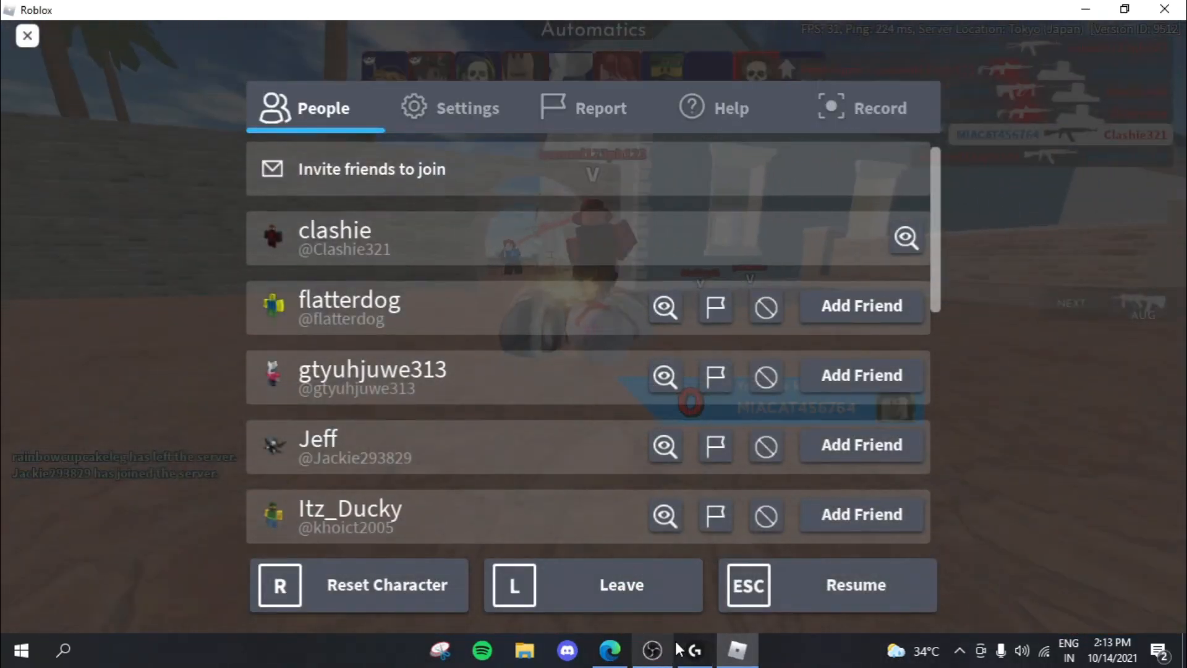
{"action": "left_click", "coordinate": [960, 651]}
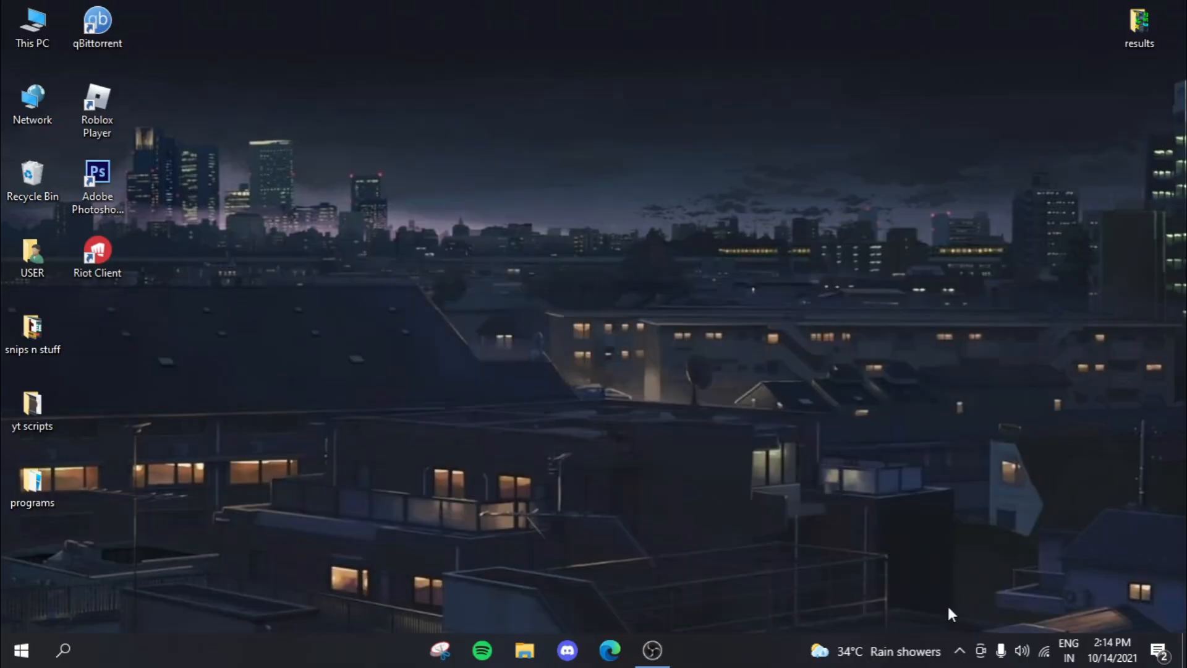
Step: Run %appdata%, then navigate up into AppData Local toward the Roblox Versions folder
{"action": "right_click", "coordinate": [977, 583]}
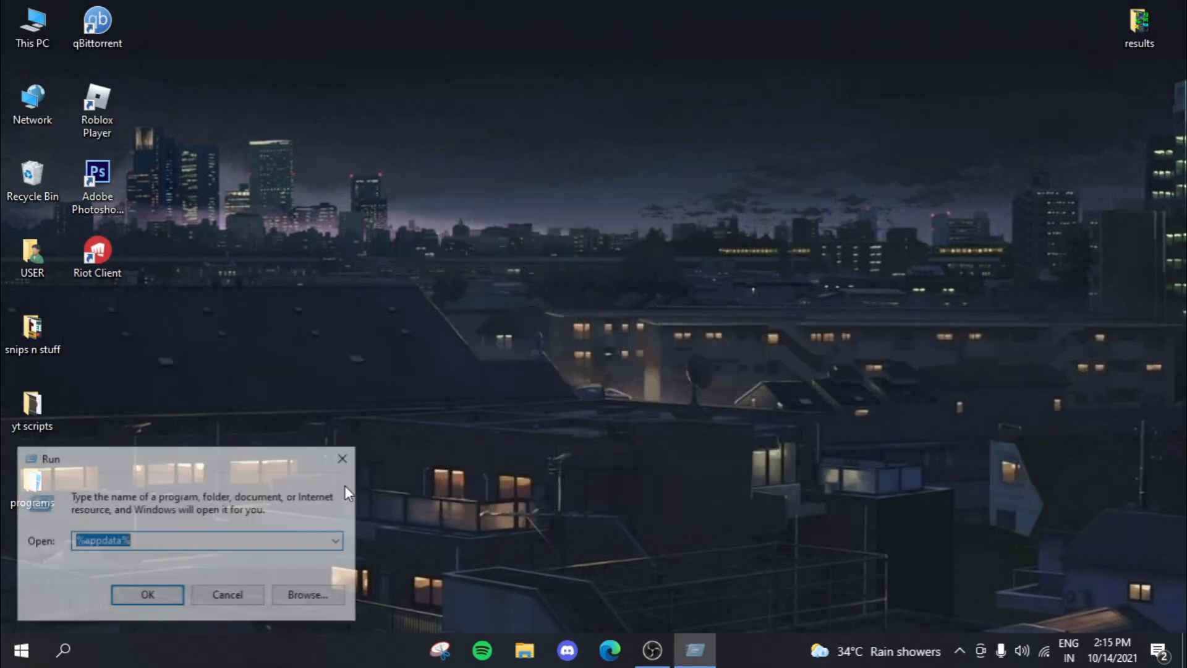
{"action": "left_click", "coordinate": [147, 595]}
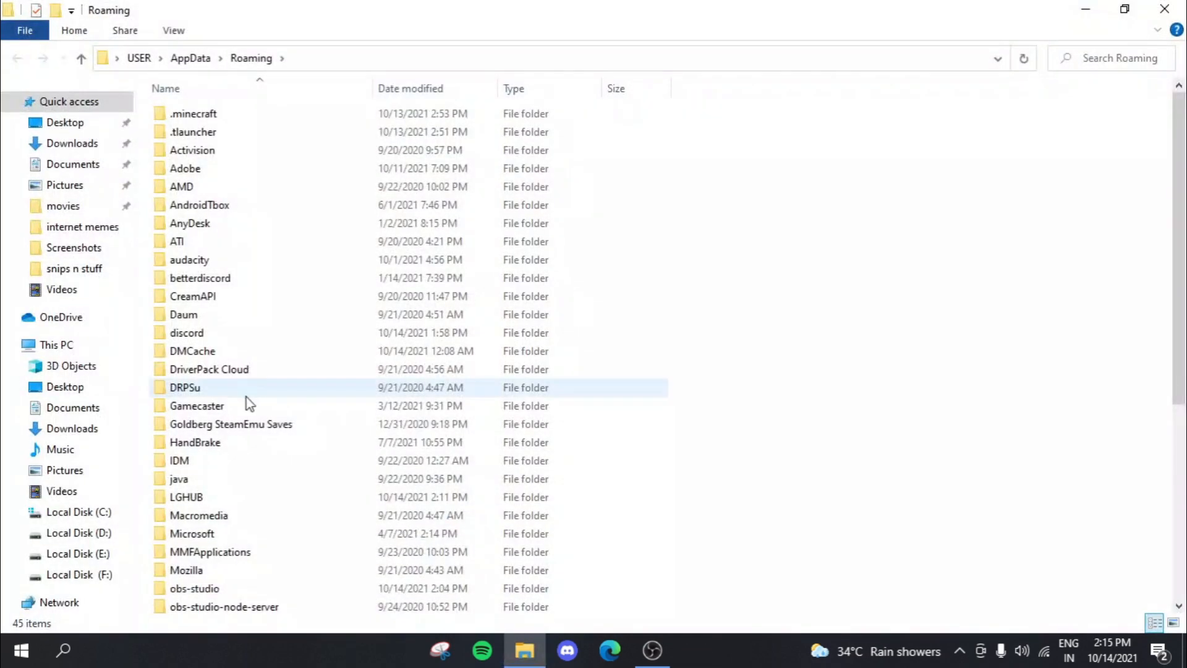
{"action": "scroll", "scroll_direction": "down", "scroll_amount": 3}
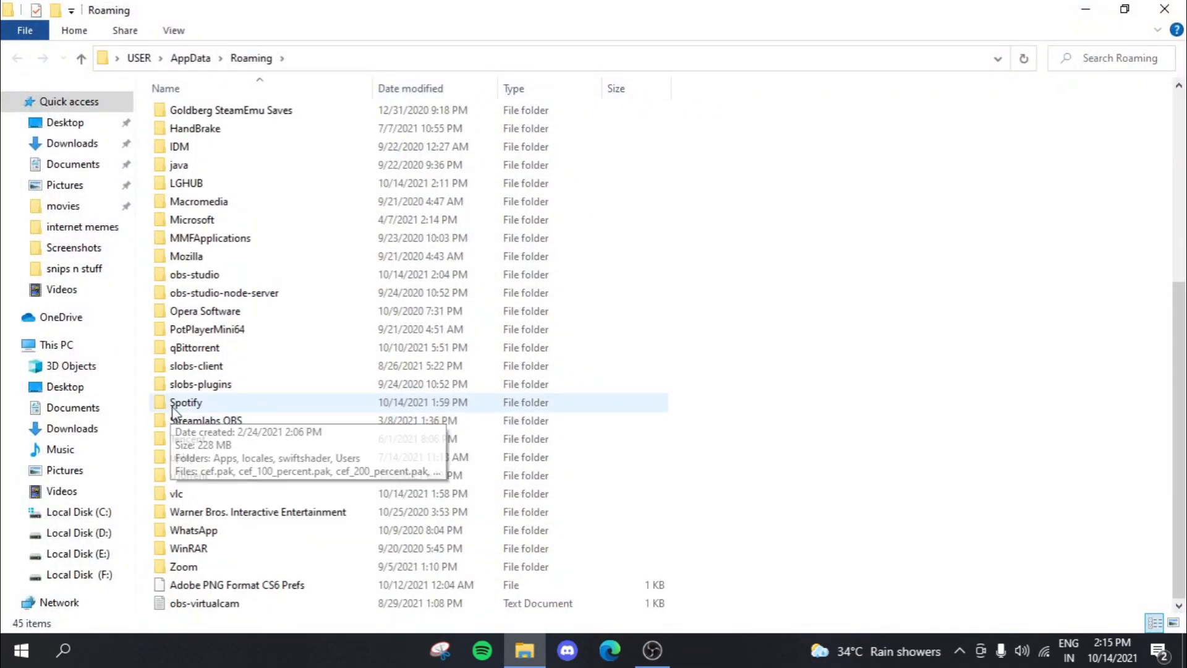
{"action": "scroll", "scroll_direction": "up", "scroll_amount": 3}
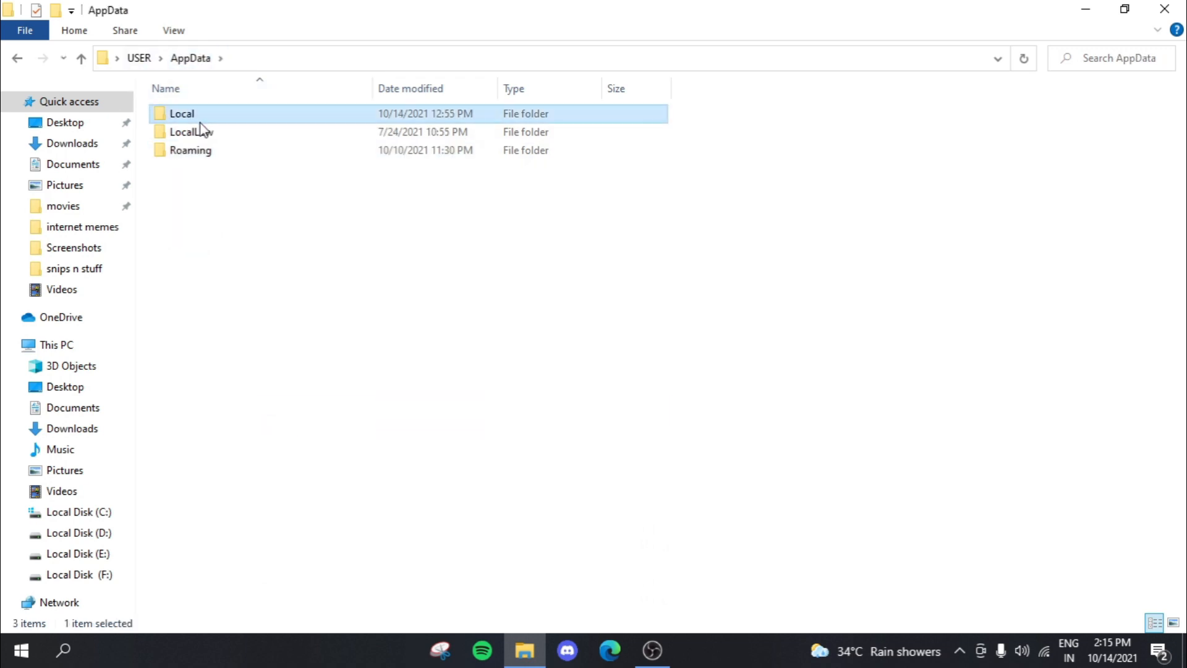
{"action": "double_click", "coordinate": [182, 114]}
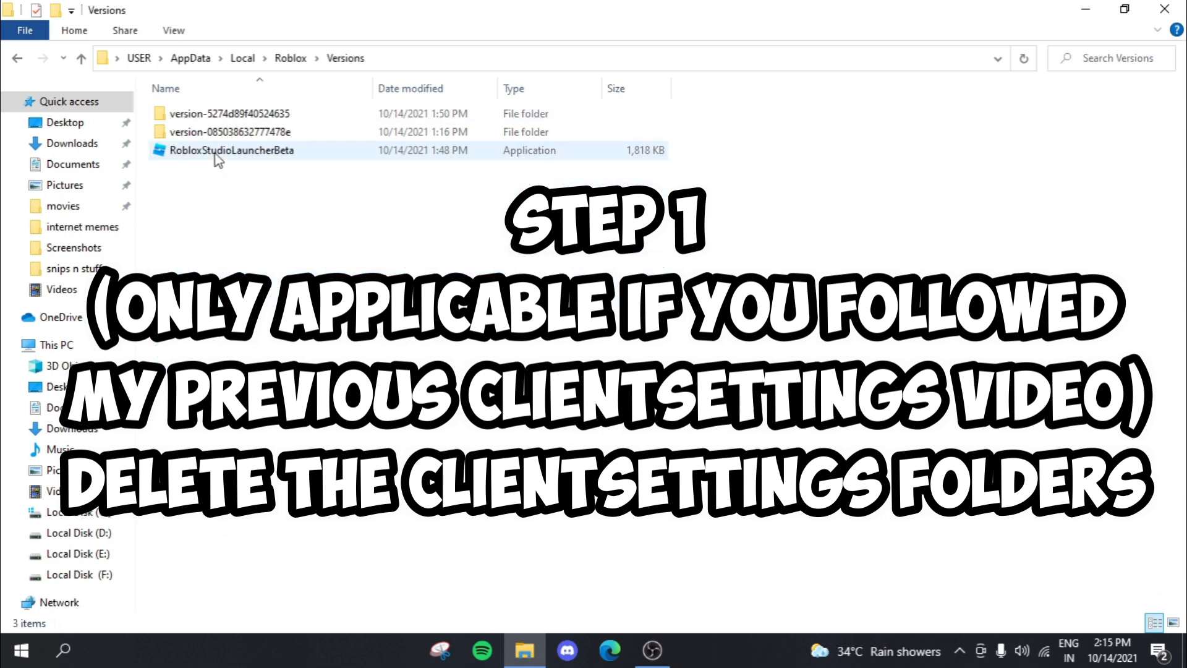
Step: Inspect each Roblox version folder for old ClientSettings folders
{"action": "double_click", "coordinate": [231, 113]}
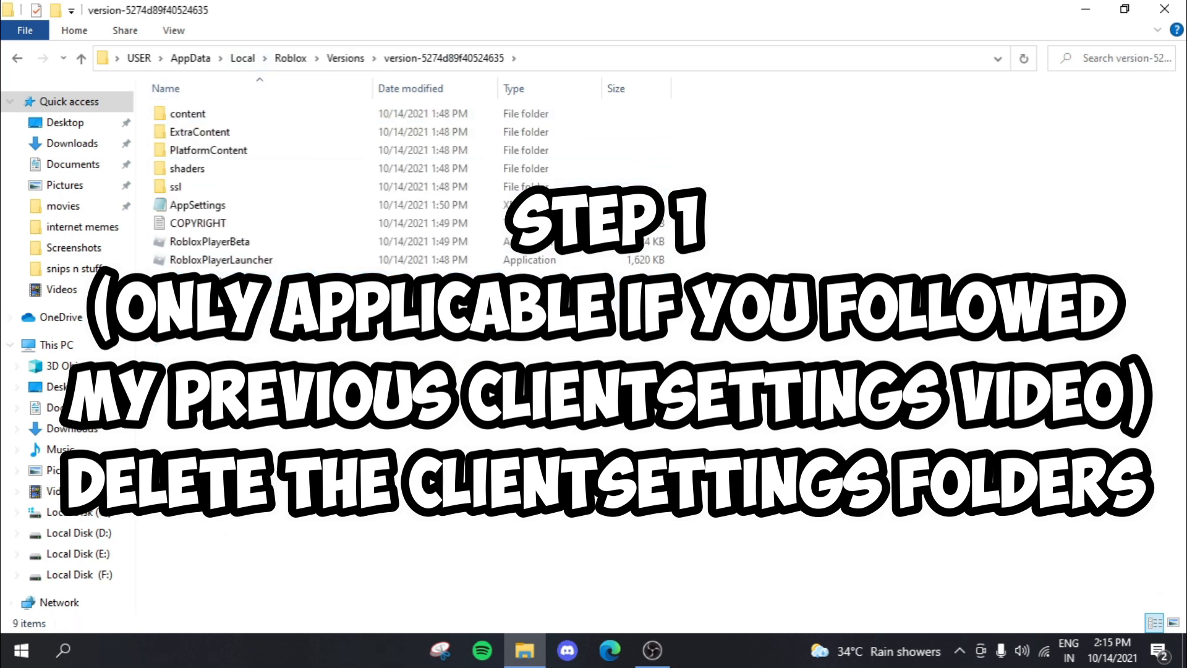
{"action": "left_click", "coordinate": [210, 149]}
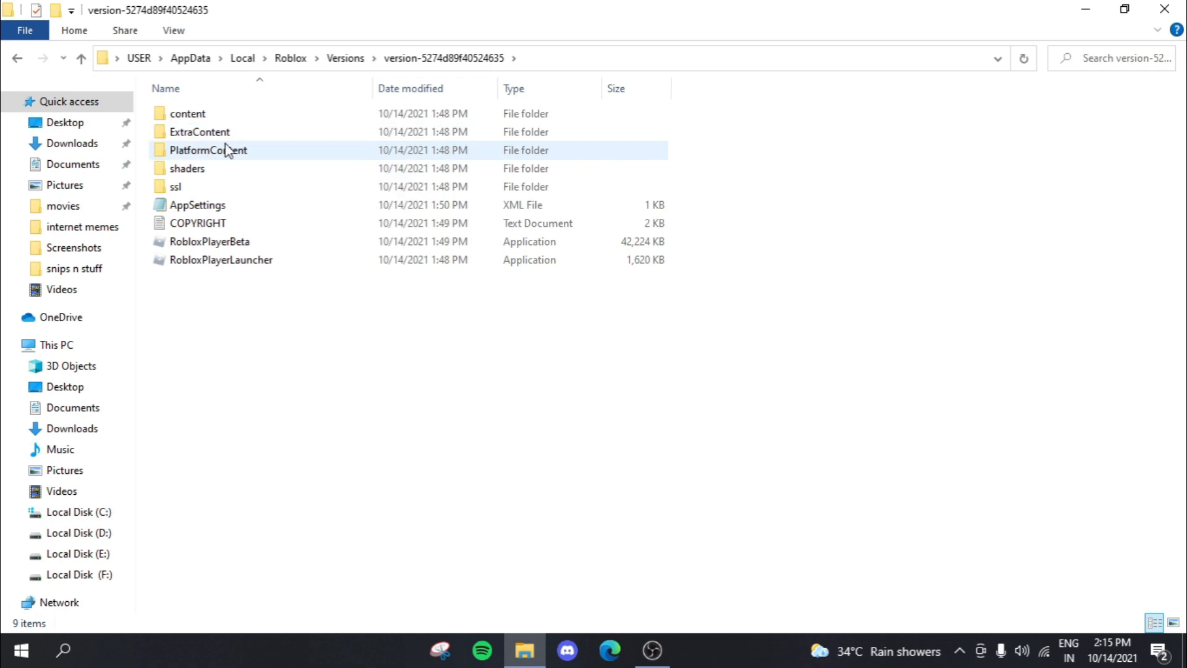
{"action": "left_click", "coordinate": [194, 296]}
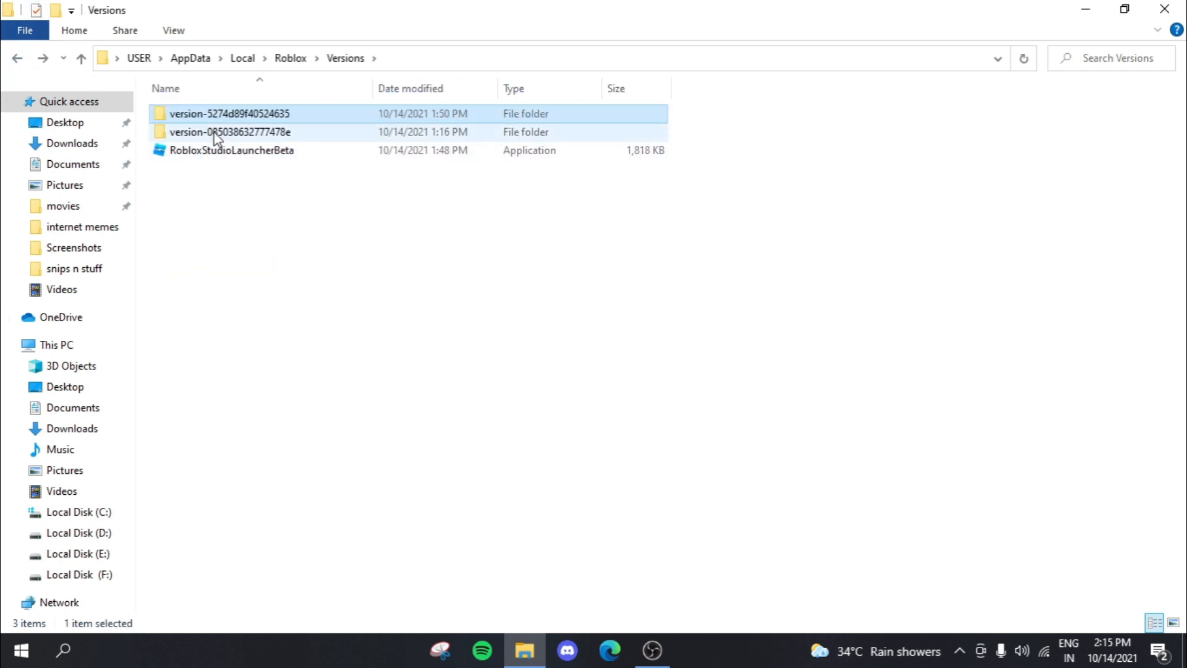
{"action": "double_click", "coordinate": [229, 133]}
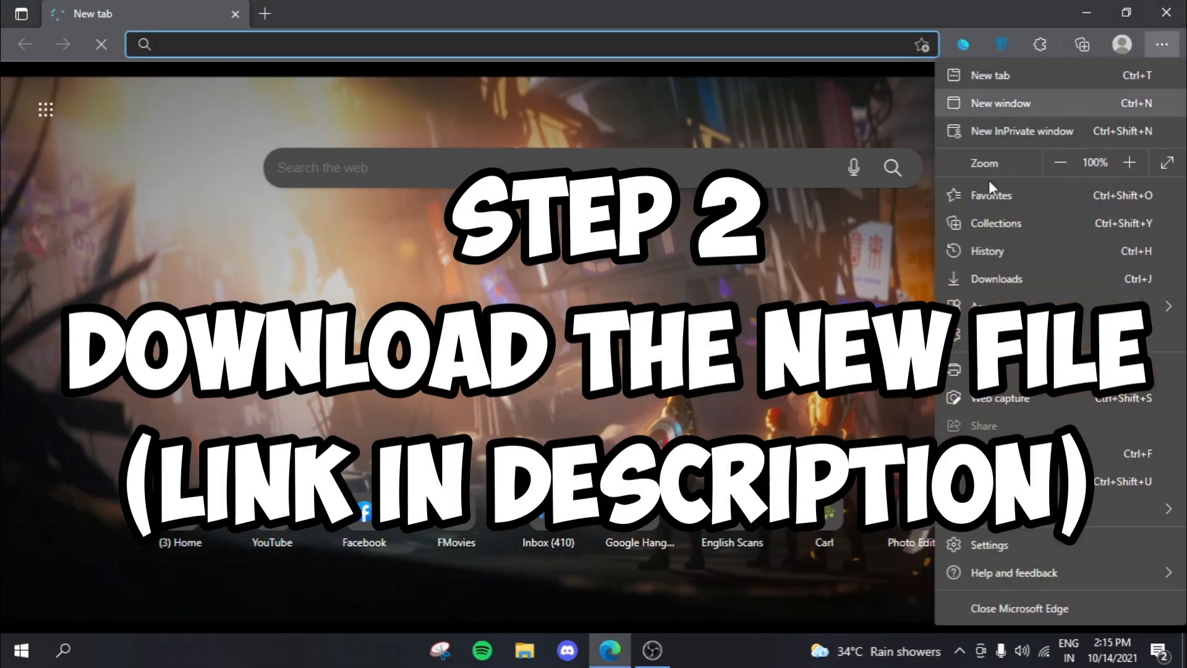
Step: Download the QuickAltEnterFix archive from the MediaFire favourite and dismiss the pop-up ad
{"action": "left_click", "coordinate": [991, 194]}
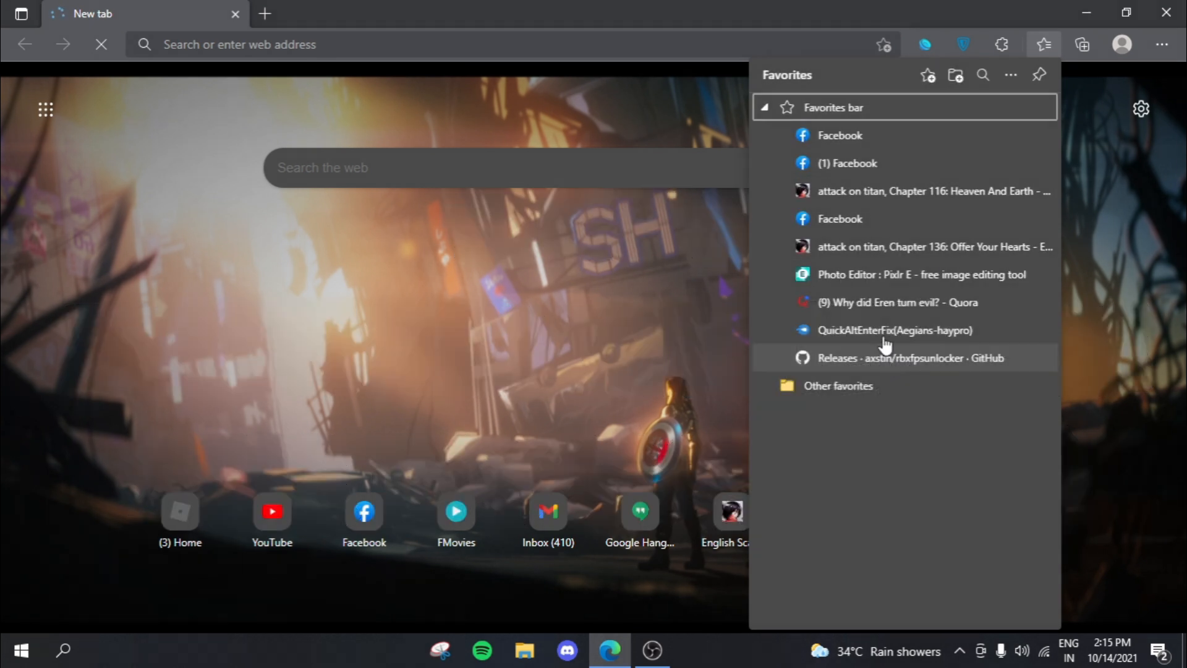
{"action": "left_click", "coordinate": [894, 331]}
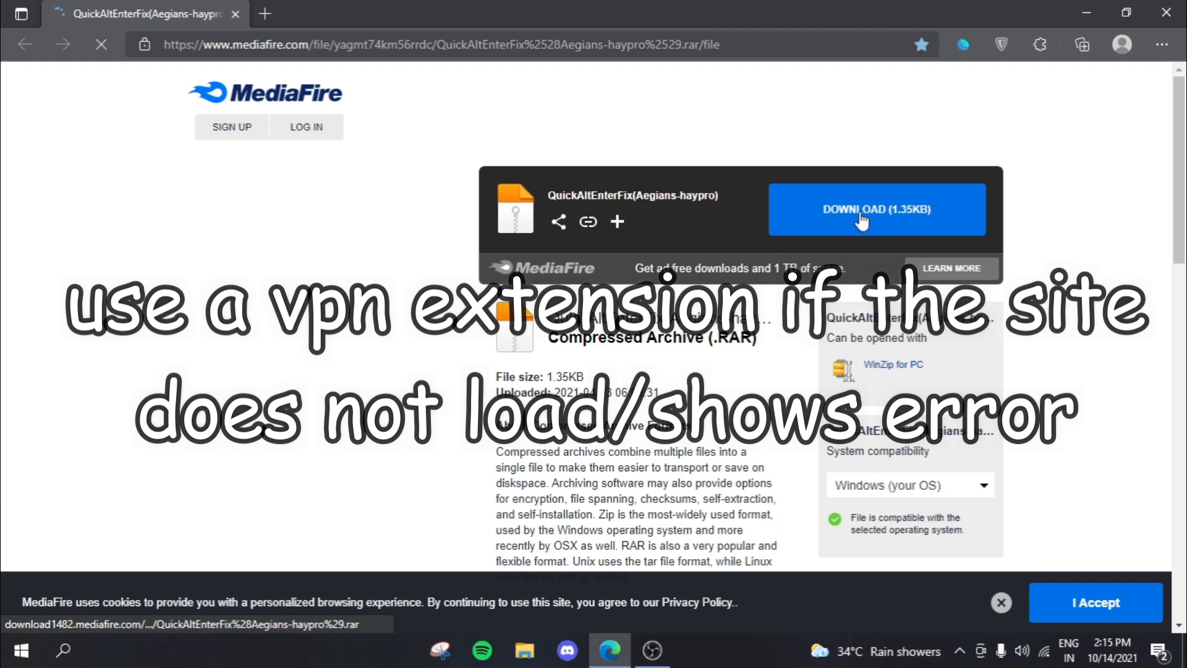
{"action": "left_click", "coordinate": [875, 209]}
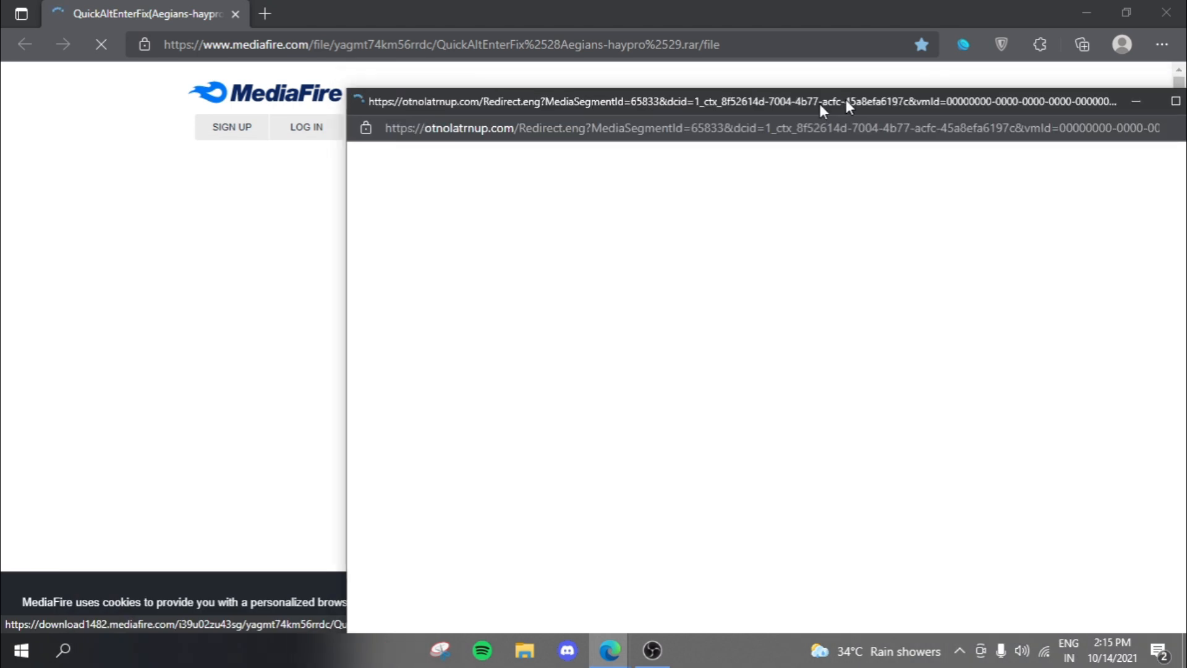
{"action": "left_click", "coordinate": [524, 649]}
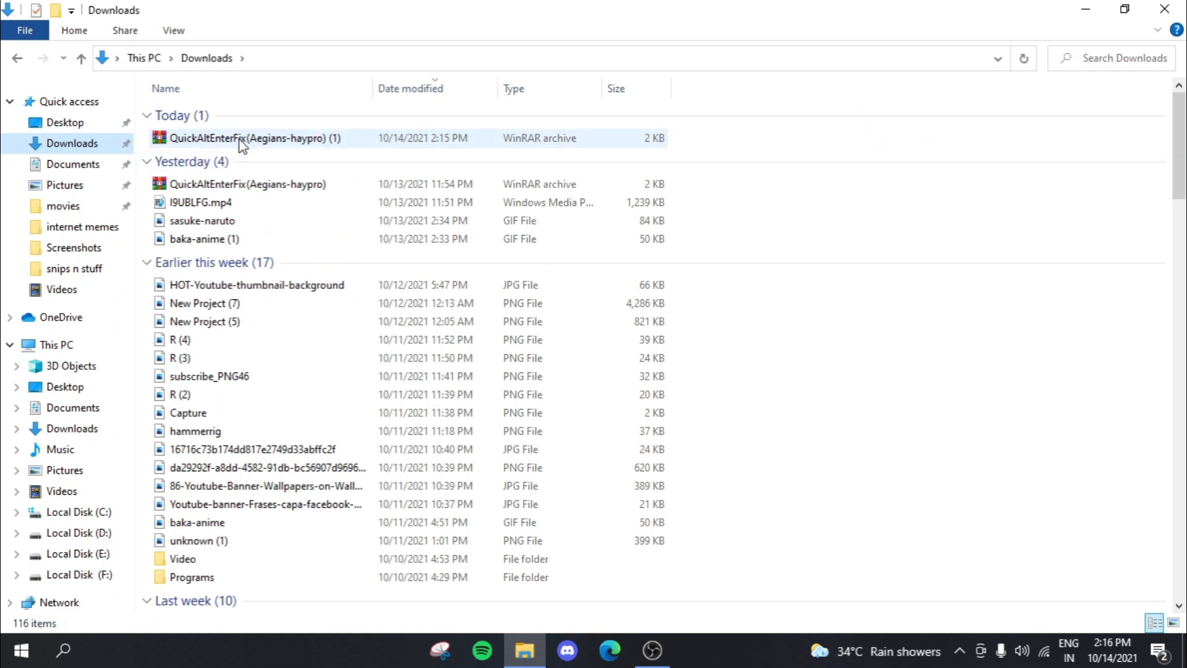
Step: Drag the AltEnterFix folder out of the QuickAltEnterFix archive onto the desktop and minimize WinRAR
{"action": "double_click", "coordinate": [247, 138]}
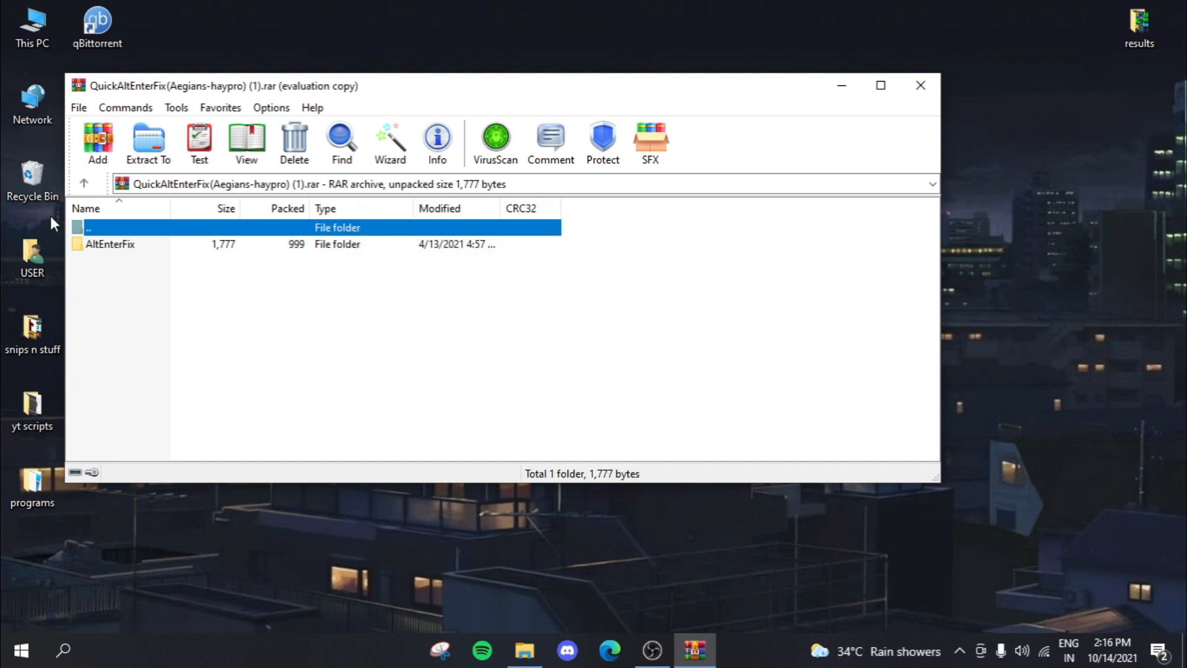
{"action": "left_click", "coordinate": [110, 243]}
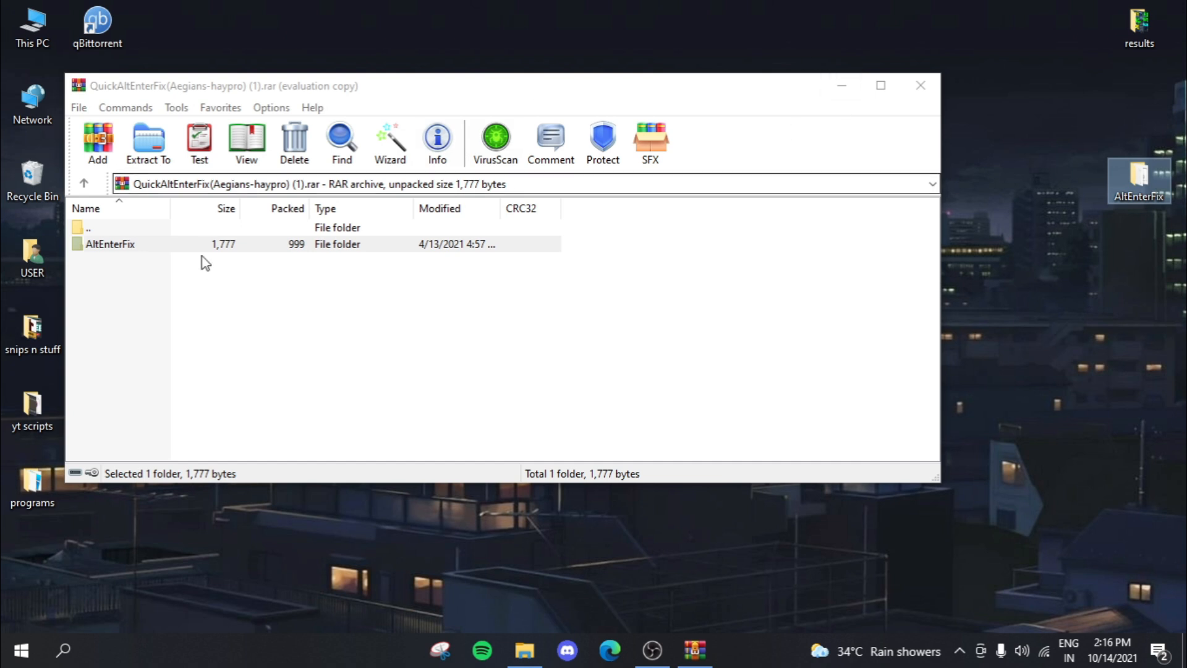
{"action": "double_click", "coordinate": [110, 243]}
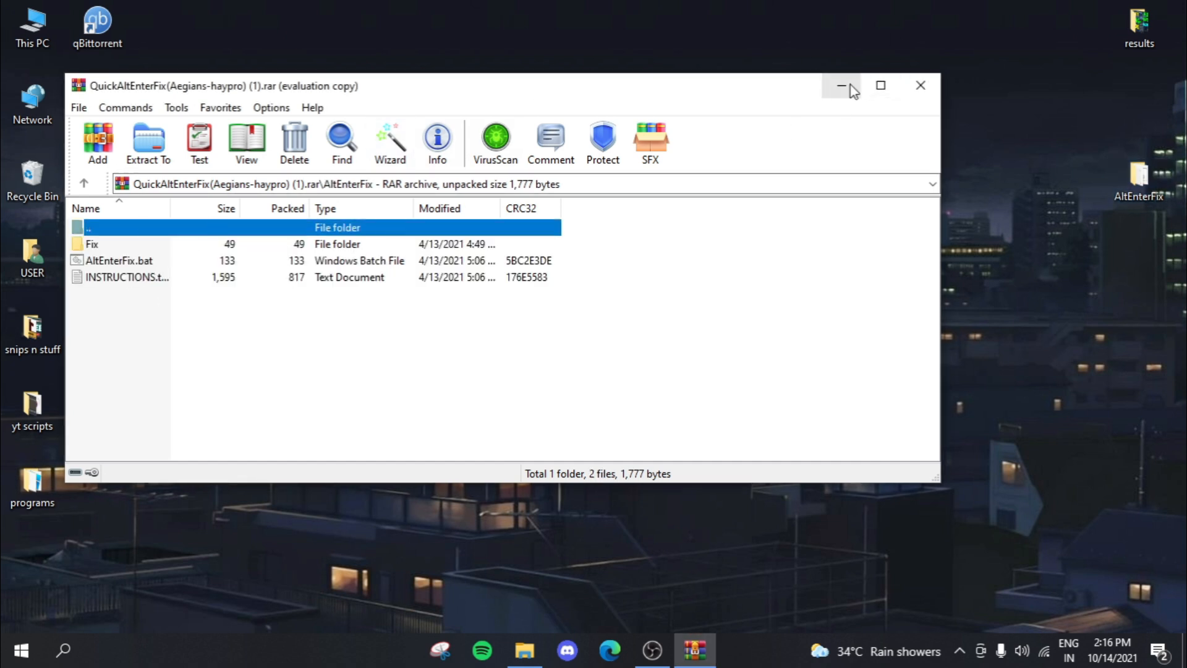
{"action": "left_click", "coordinate": [840, 85]}
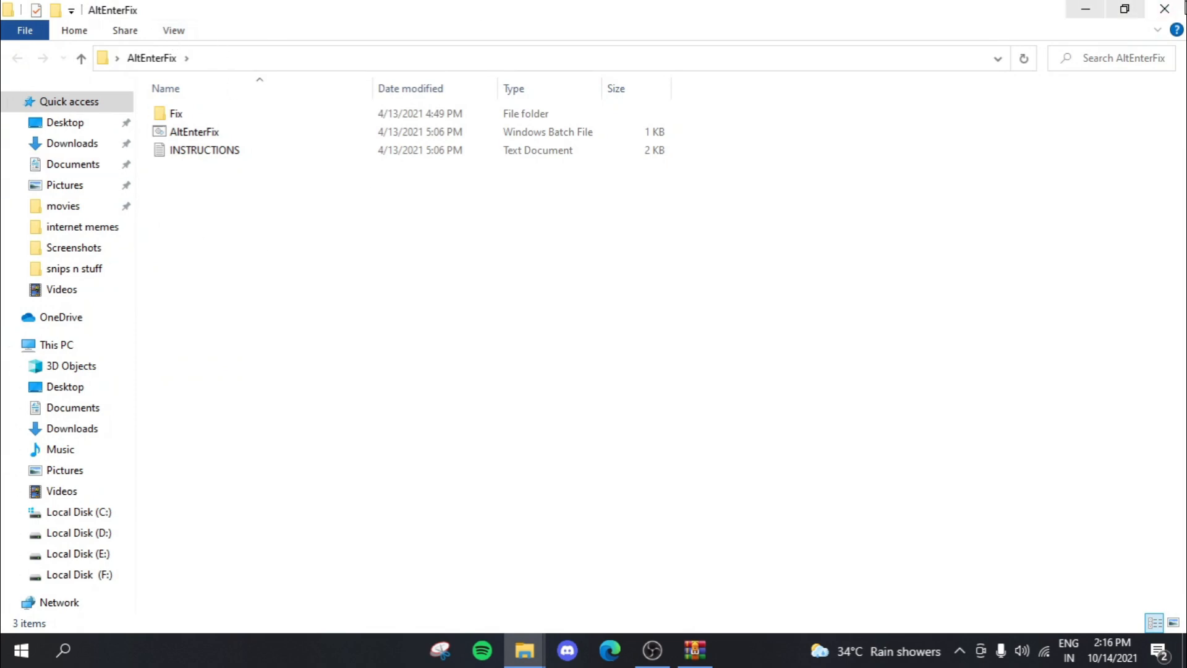
Step: Bring up AppData\Local\Roblox\Versions alongside the AltEnterFix folder and inspect its Fix subfolder
{"action": "left_click", "coordinate": [1165, 9]}
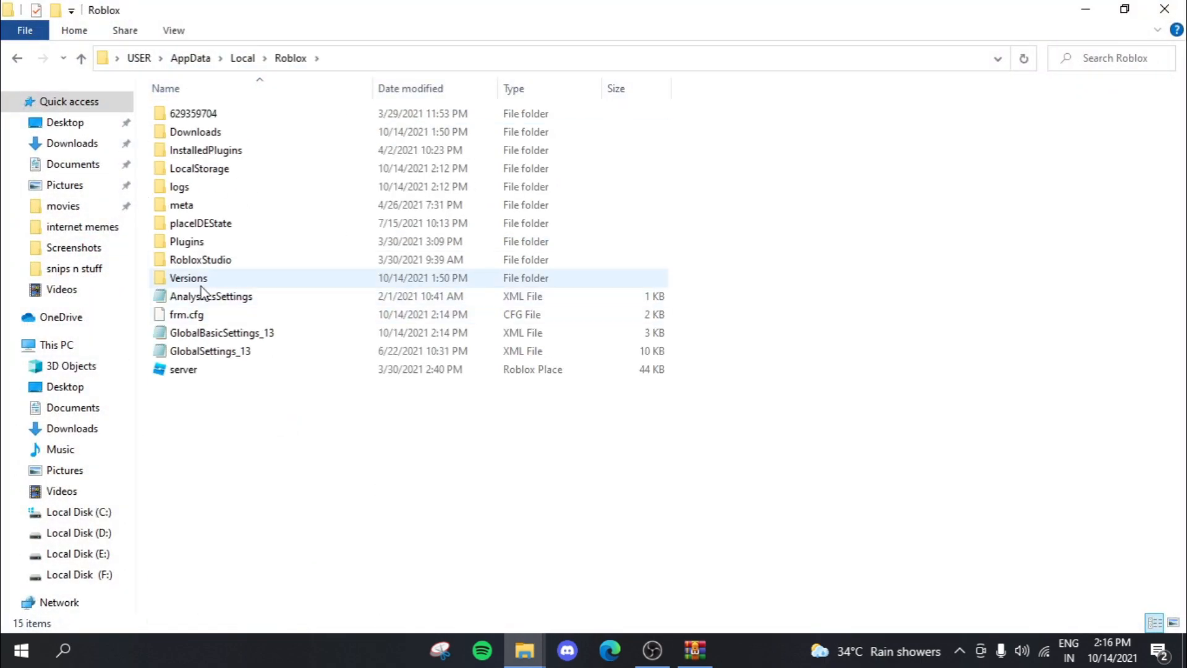
{"action": "double_click", "coordinate": [188, 278]}
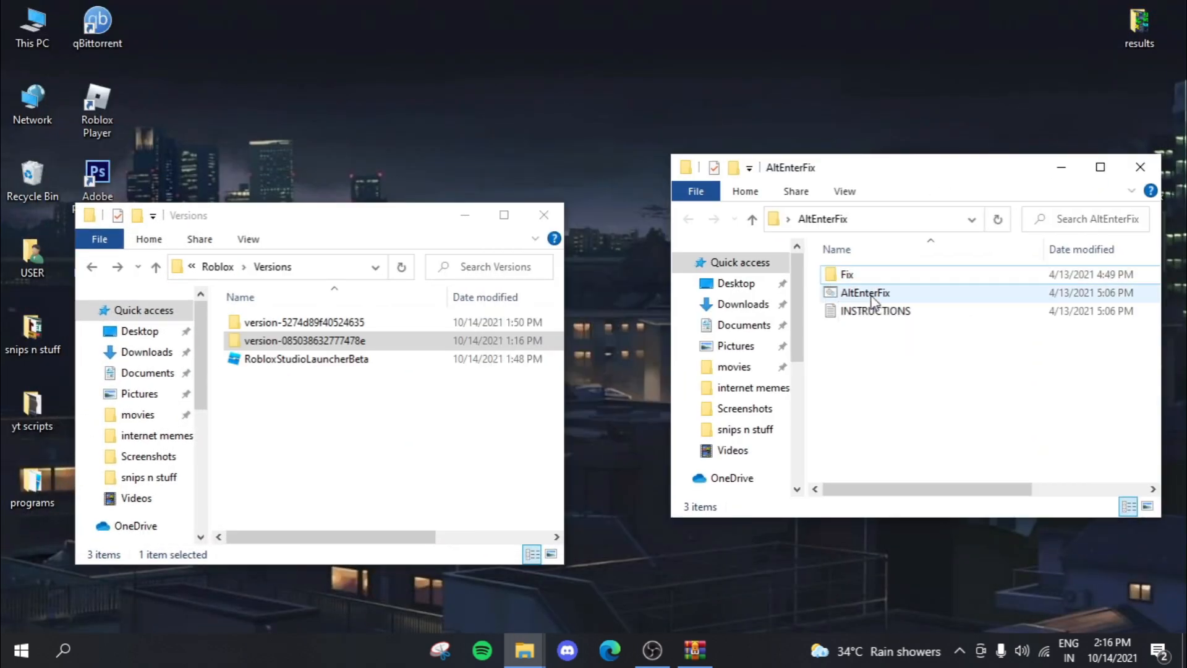
{"action": "double_click", "coordinate": [844, 275]}
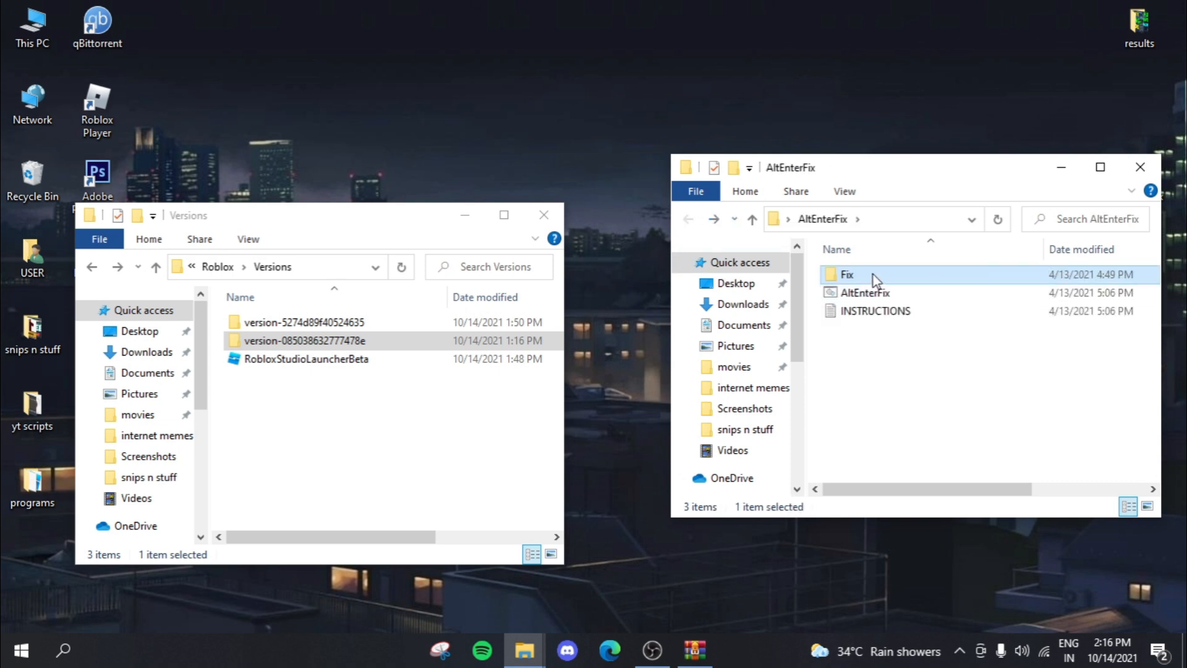
{"action": "double_click", "coordinate": [846, 275]}
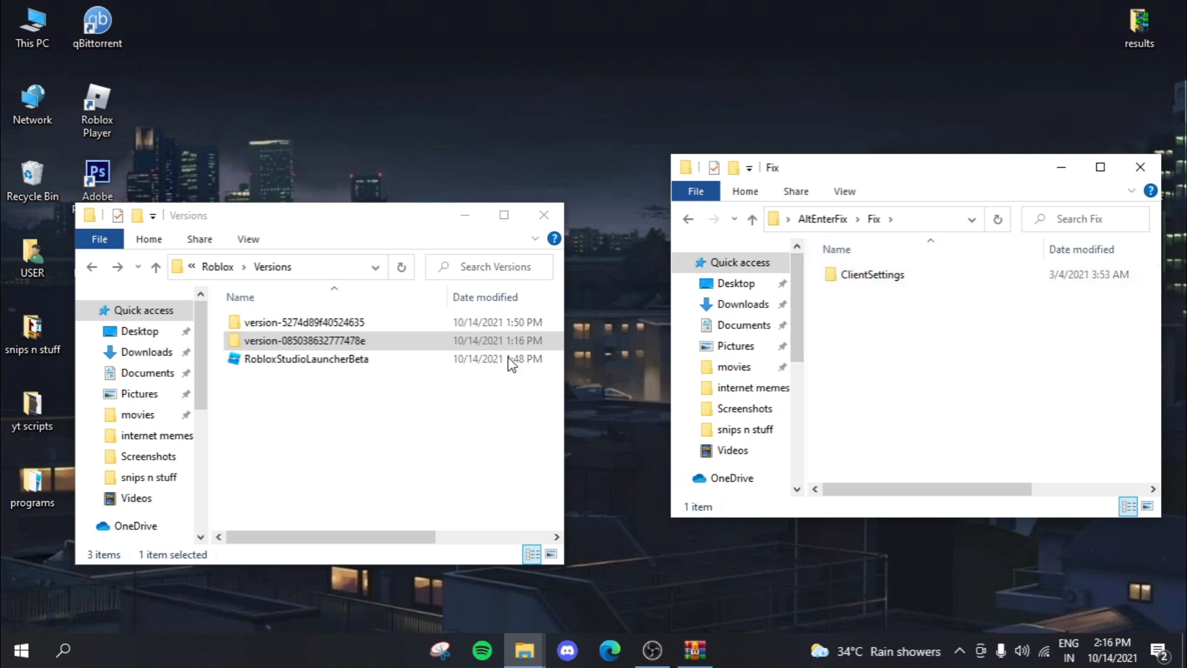
Step: Run AltEnterFix.bat so both Roblox version folders receive the fix
{"action": "left_click", "coordinate": [687, 219]}
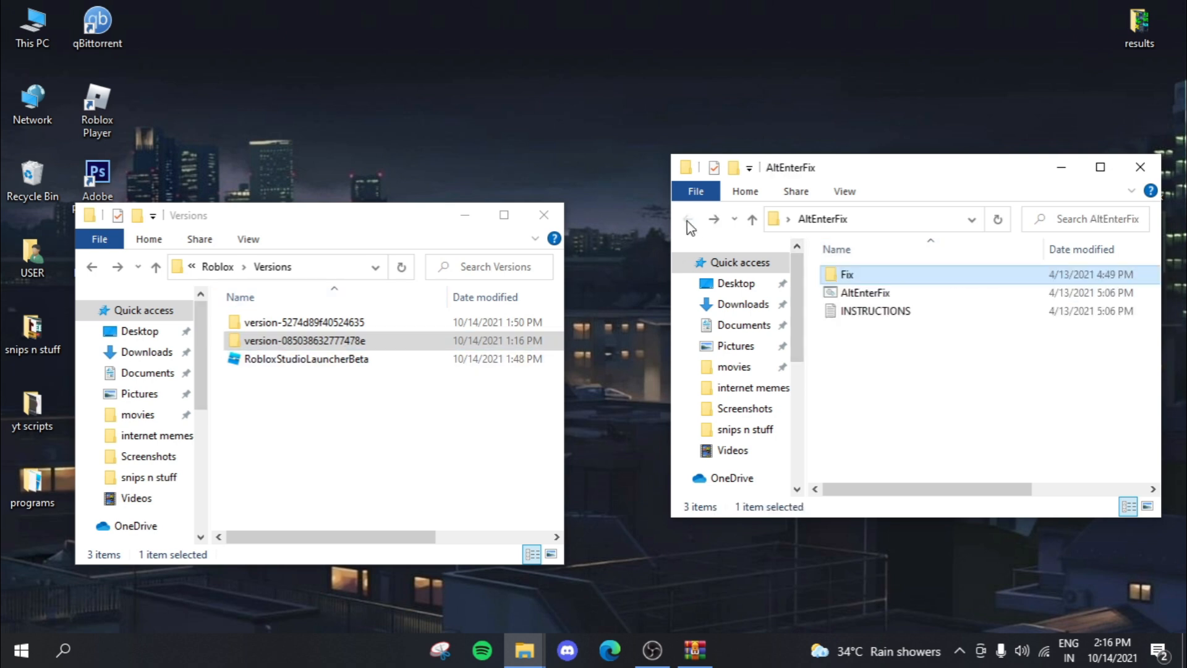
{"action": "left_click", "coordinate": [863, 292]}
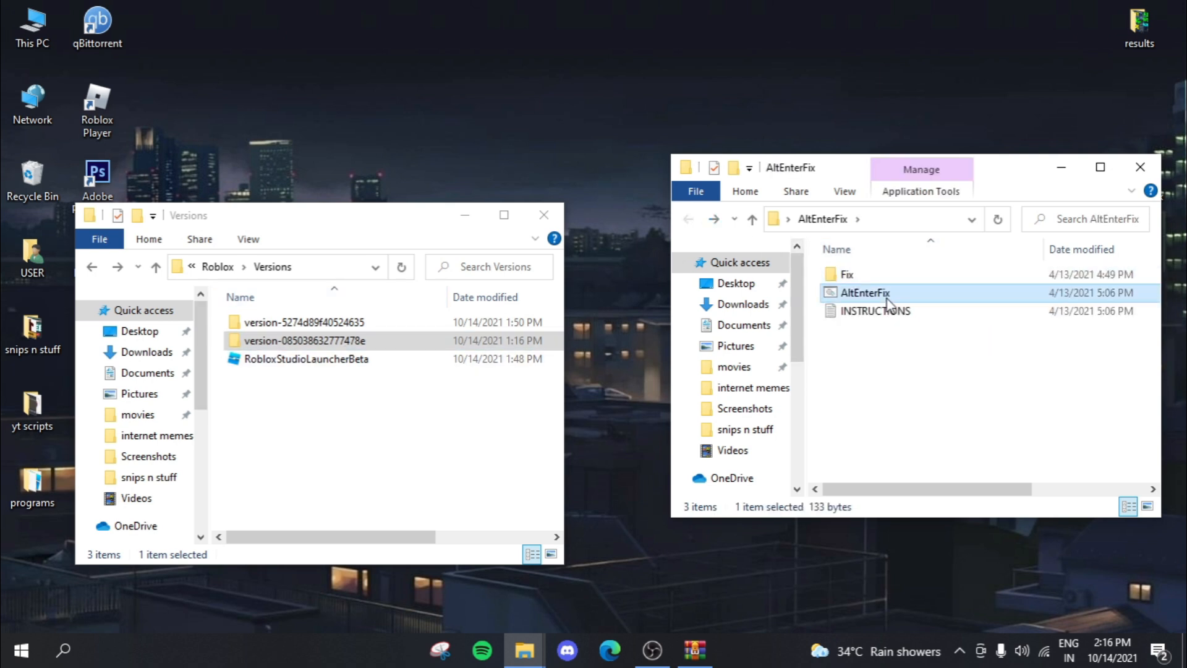
{"action": "mouse_move", "coordinate": [860, 296]}
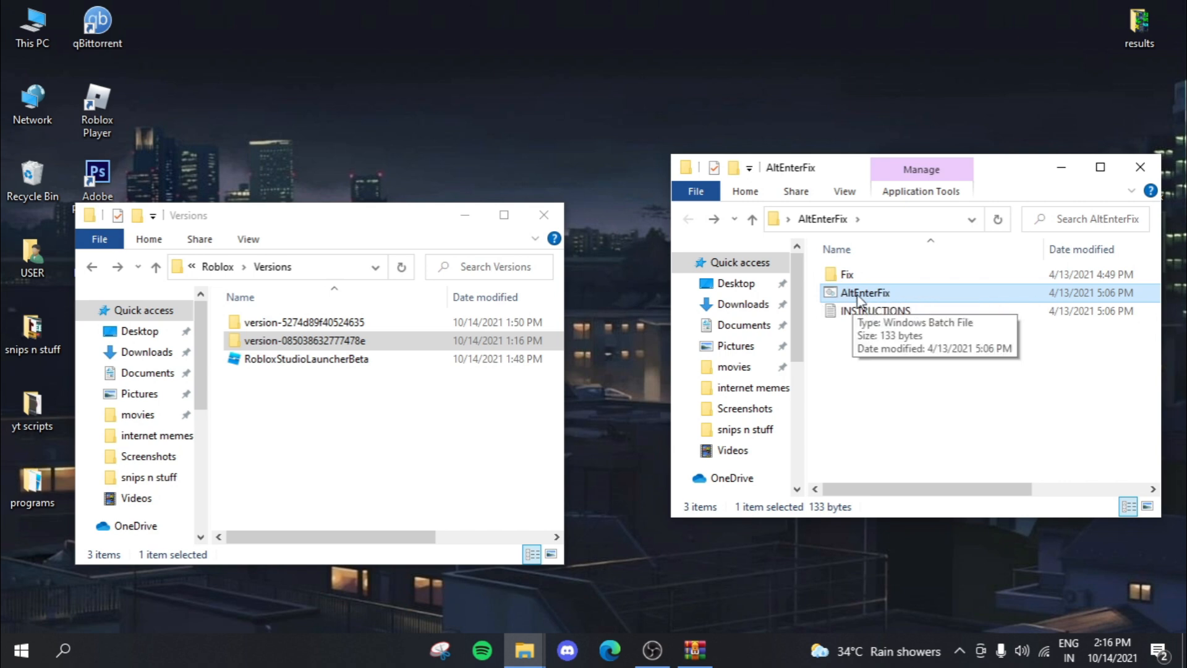
{"action": "double_click", "coordinate": [863, 291]}
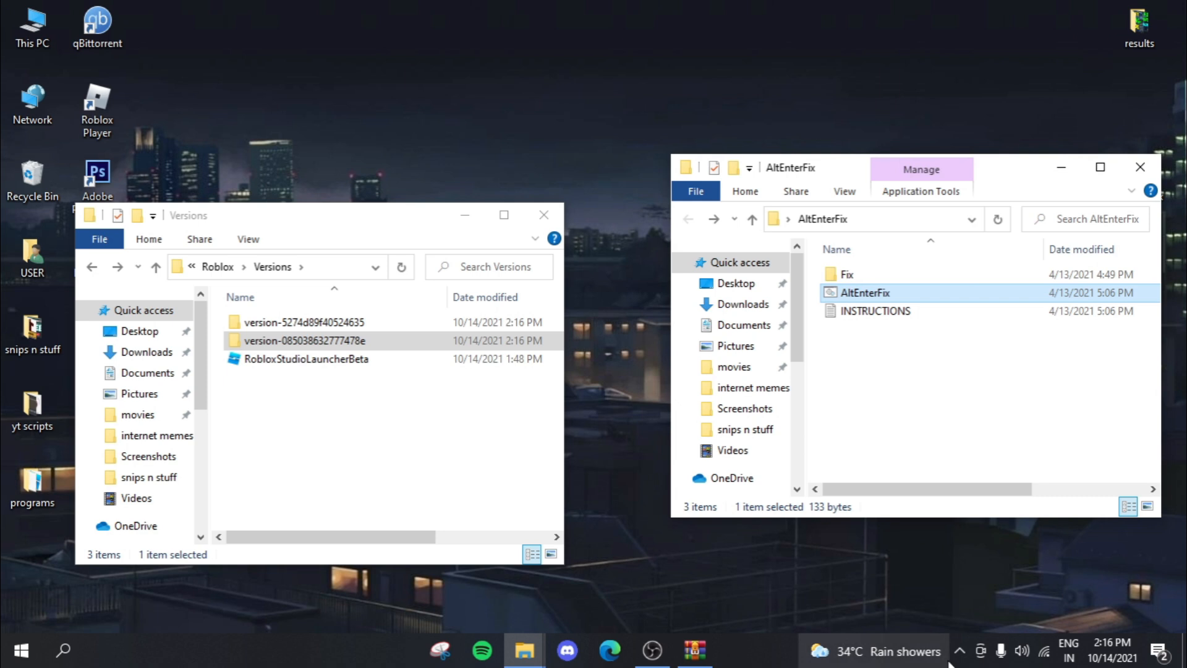
Step: Check that the first Roblox version folder's ClientSettings holds ClientAppSettings.json
{"action": "left_click", "coordinate": [303, 321]}
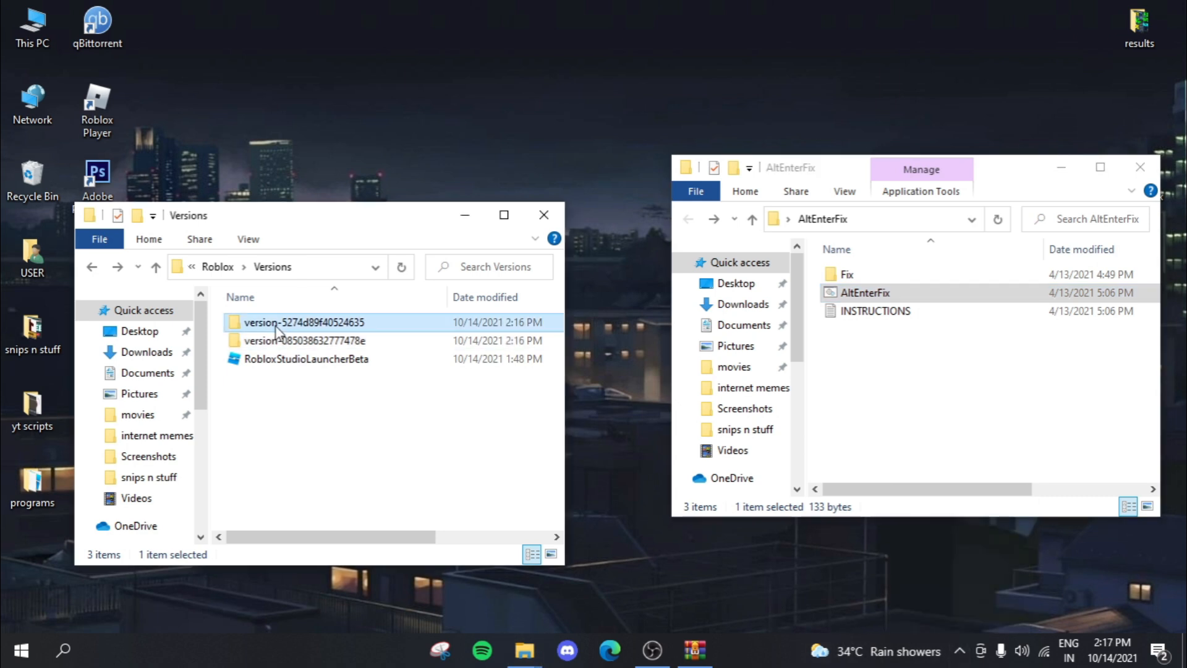
{"action": "double_click", "coordinate": [302, 322]}
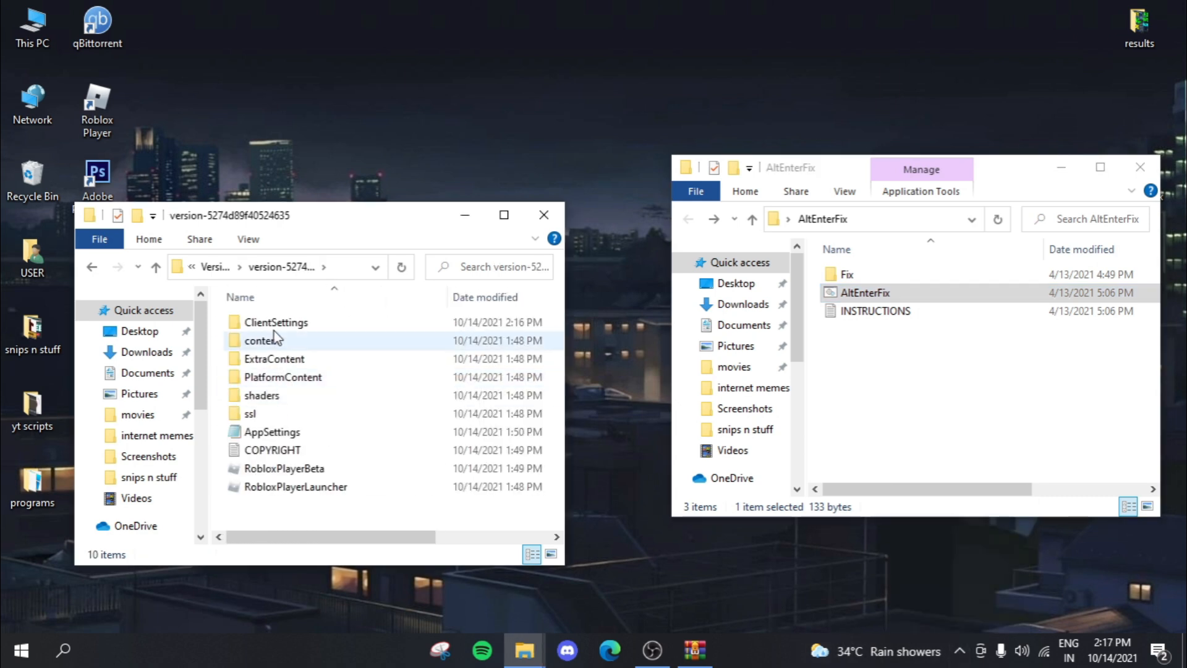
{"action": "double_click", "coordinate": [275, 322]}
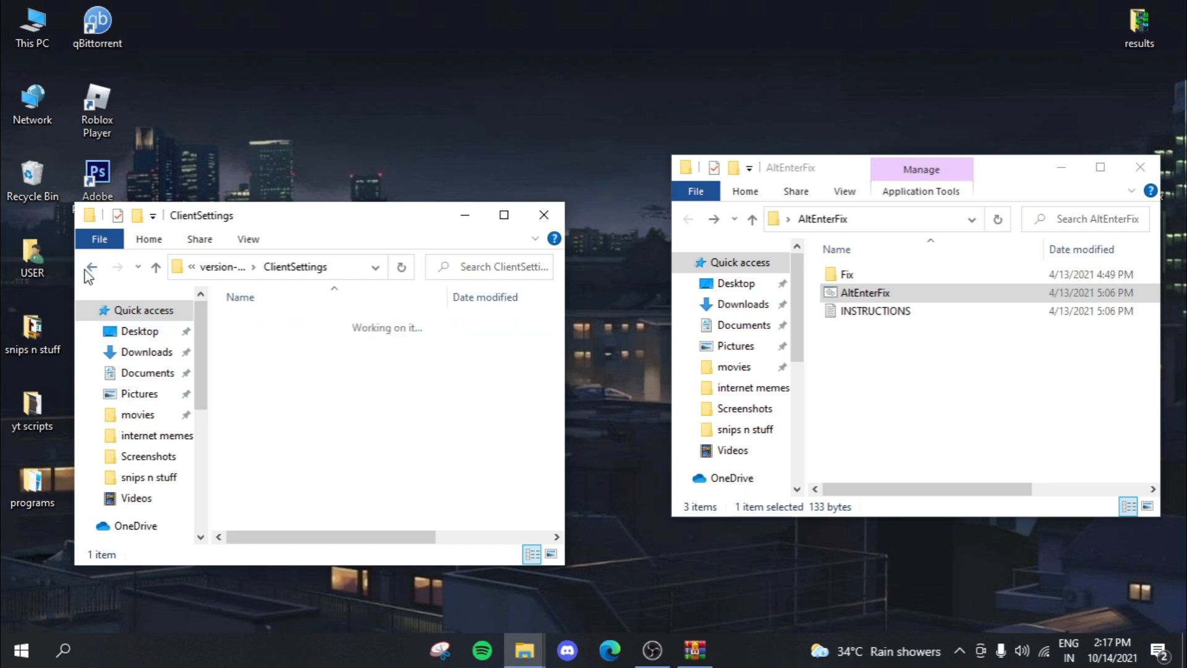
{"action": "left_click", "coordinate": [90, 267]}
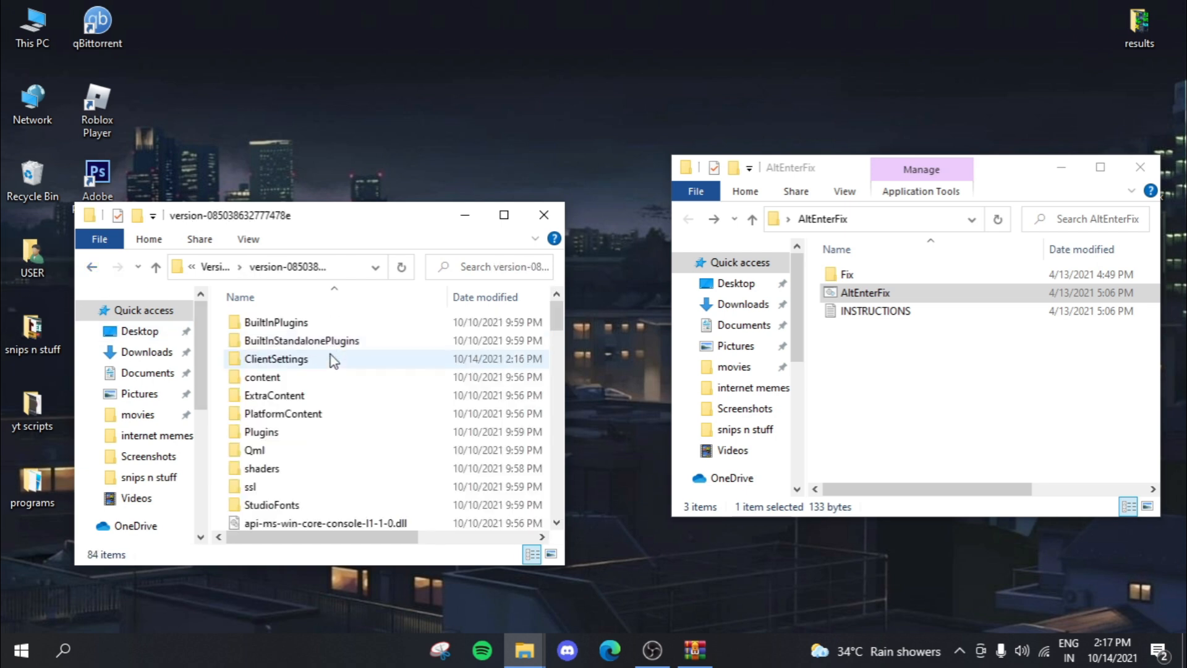
Step: Check the second version folder the same way, then close the AltEnterFix Explorer window
{"action": "scroll", "scroll_direction": "down", "scroll_amount": 3}
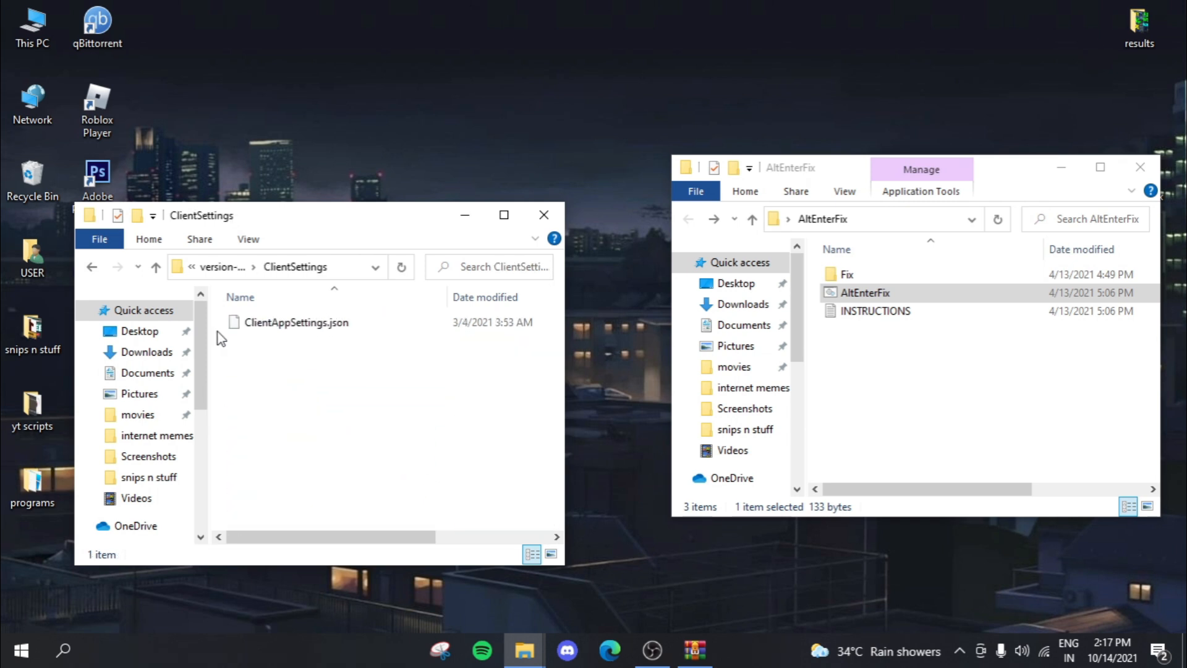
{"action": "left_click", "coordinate": [91, 268]}
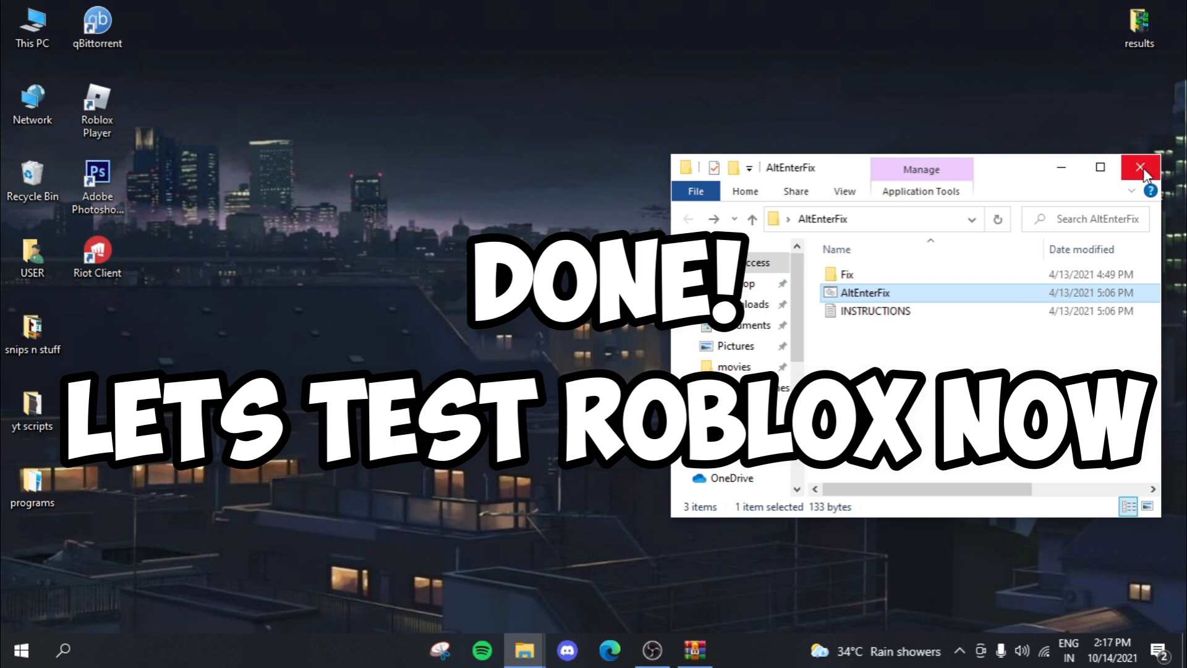
{"action": "left_click", "coordinate": [610, 650]}
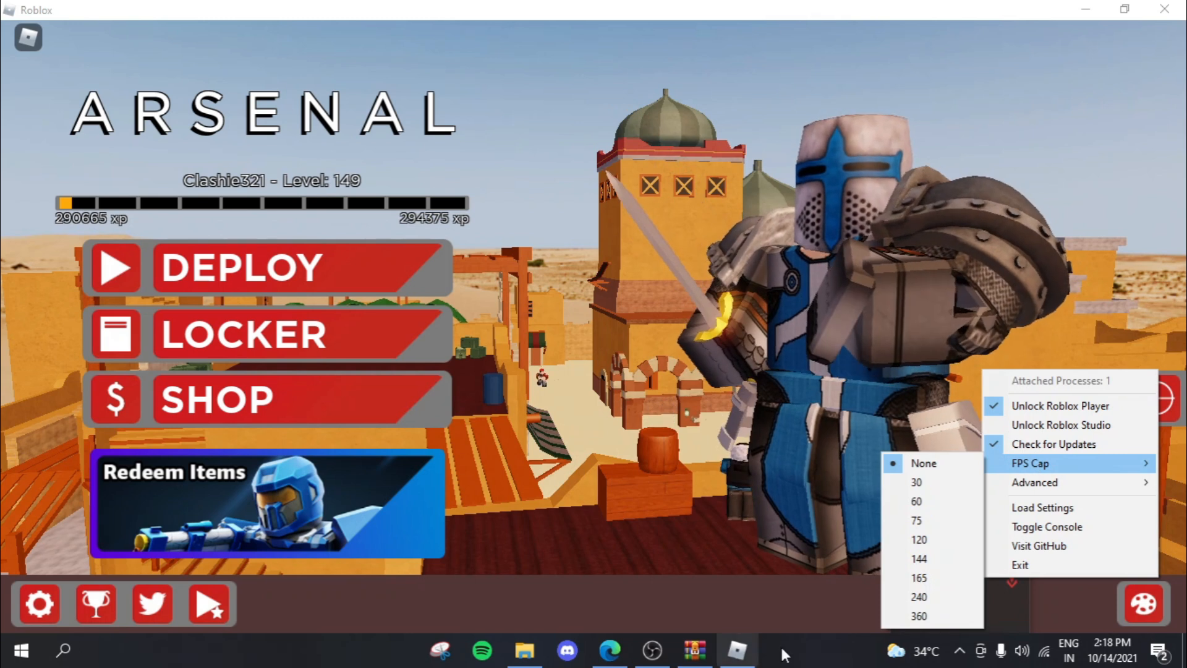
Step: Deploy into the Arsenal match, reaching Team Select at about 75 FPS
{"action": "left_click", "coordinate": [242, 267]}
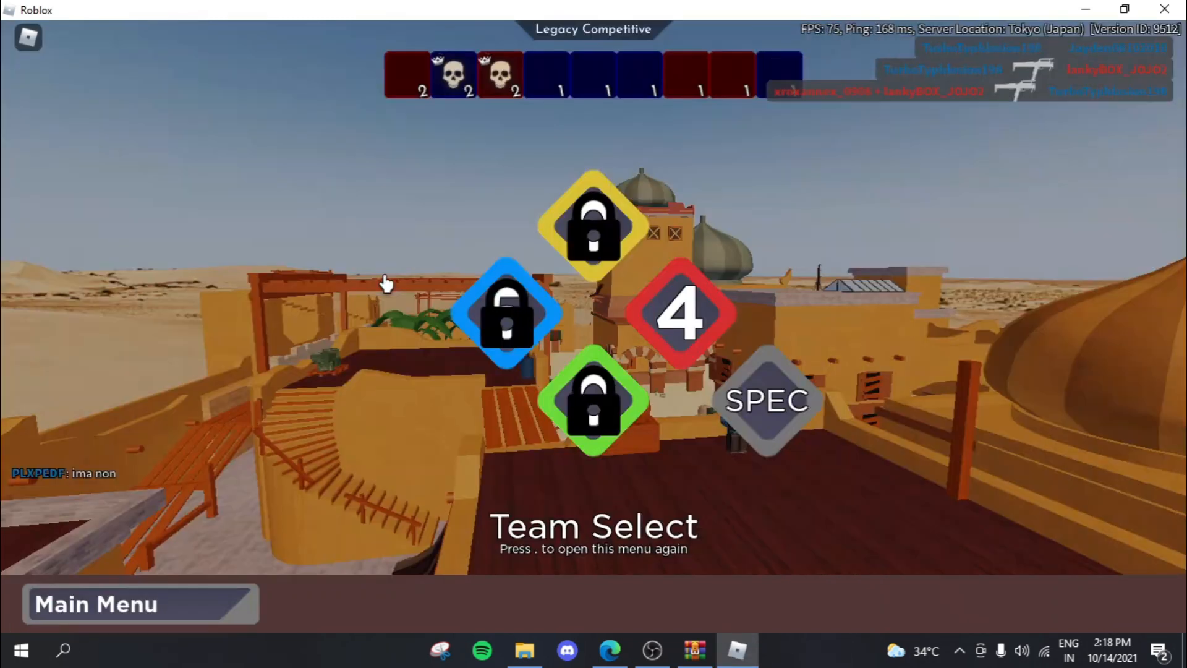